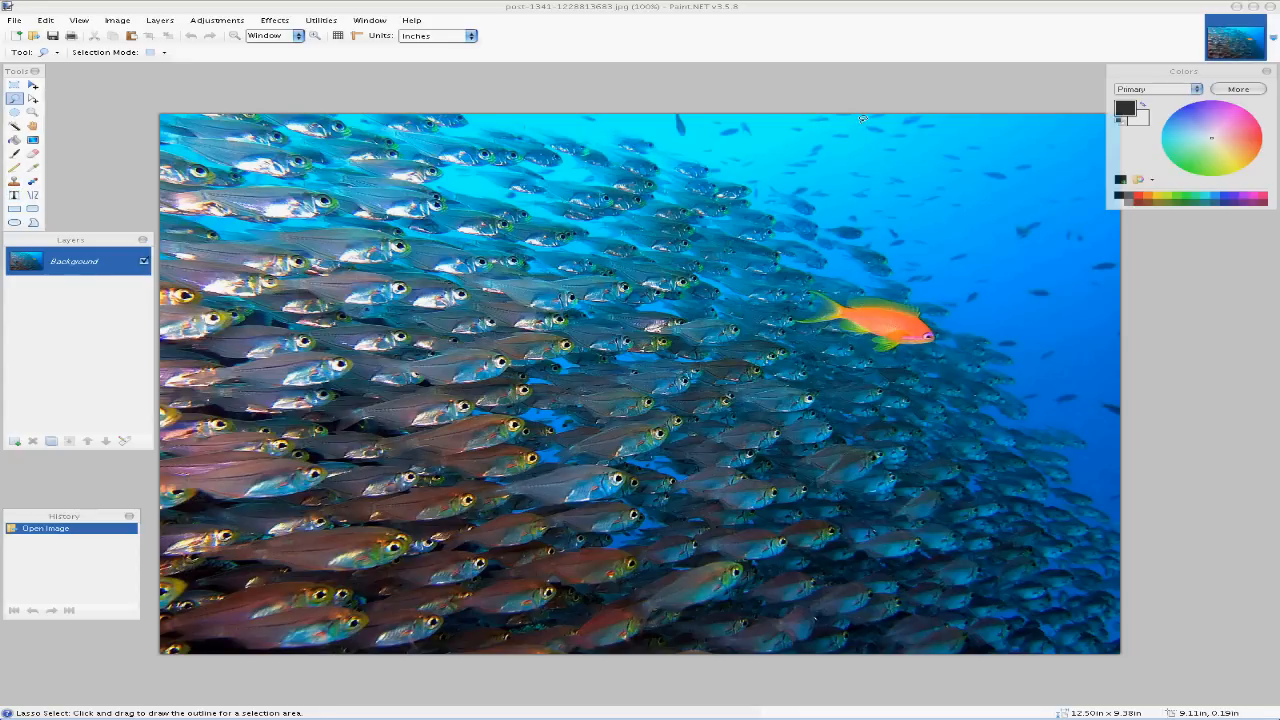
pyautogui.moveTo(908, 118)
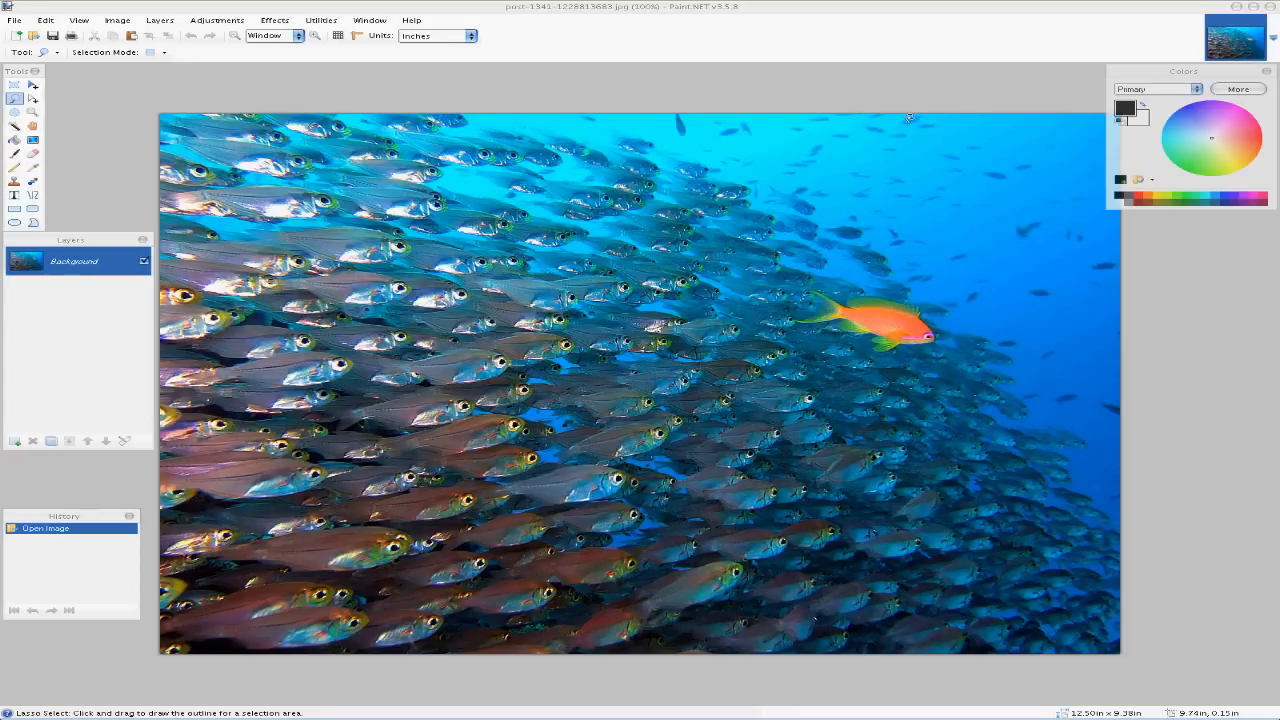
pyautogui.moveTo(1008, 206)
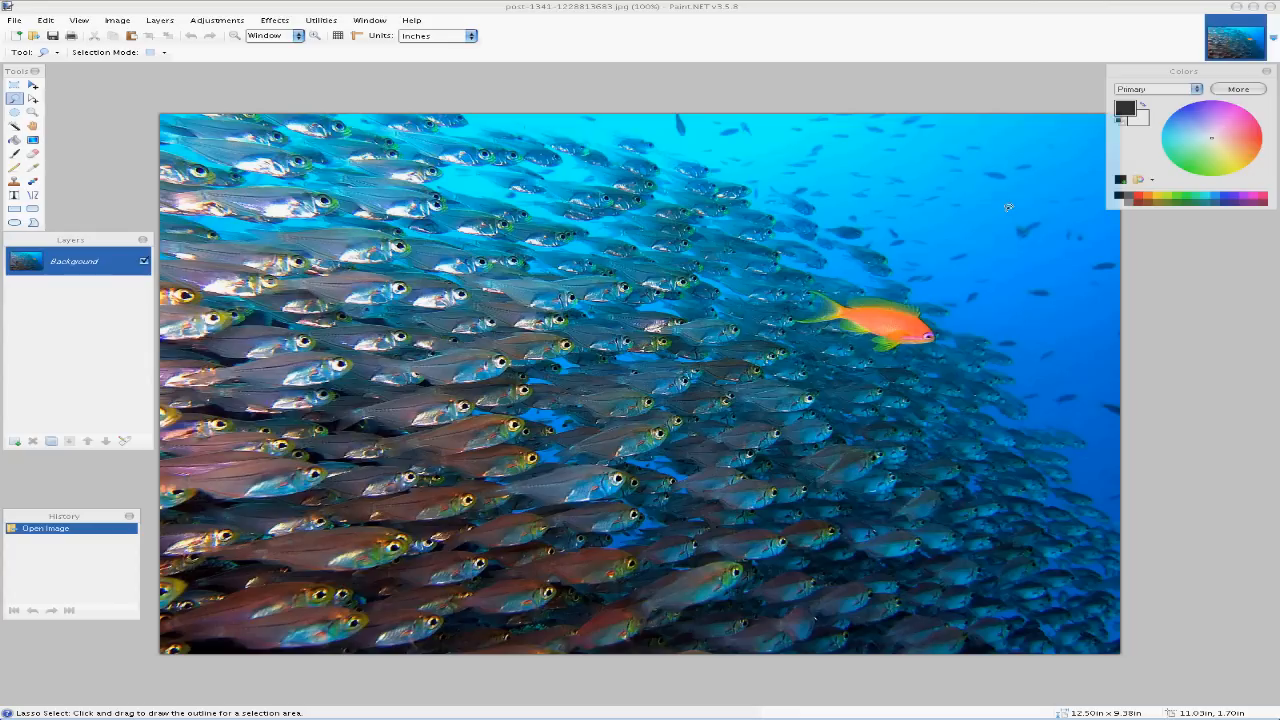
pyautogui.moveTo(976, 228)
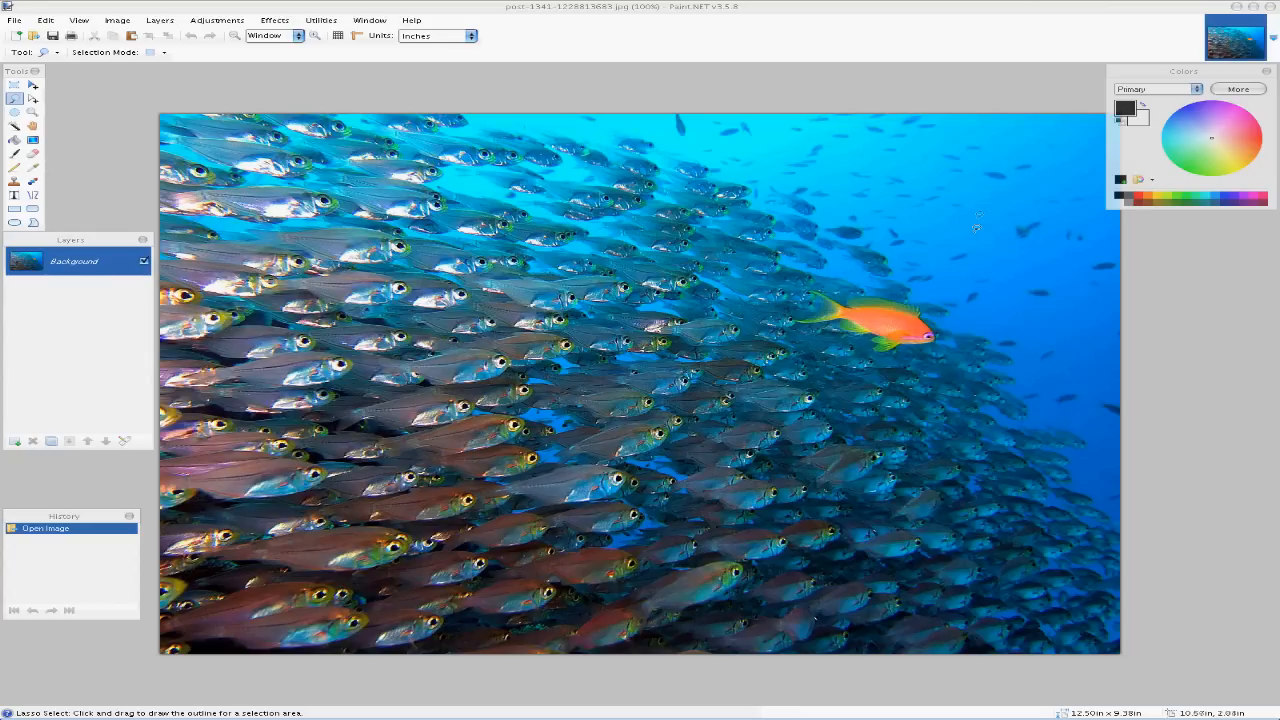
pyautogui.moveTo(956, 208)
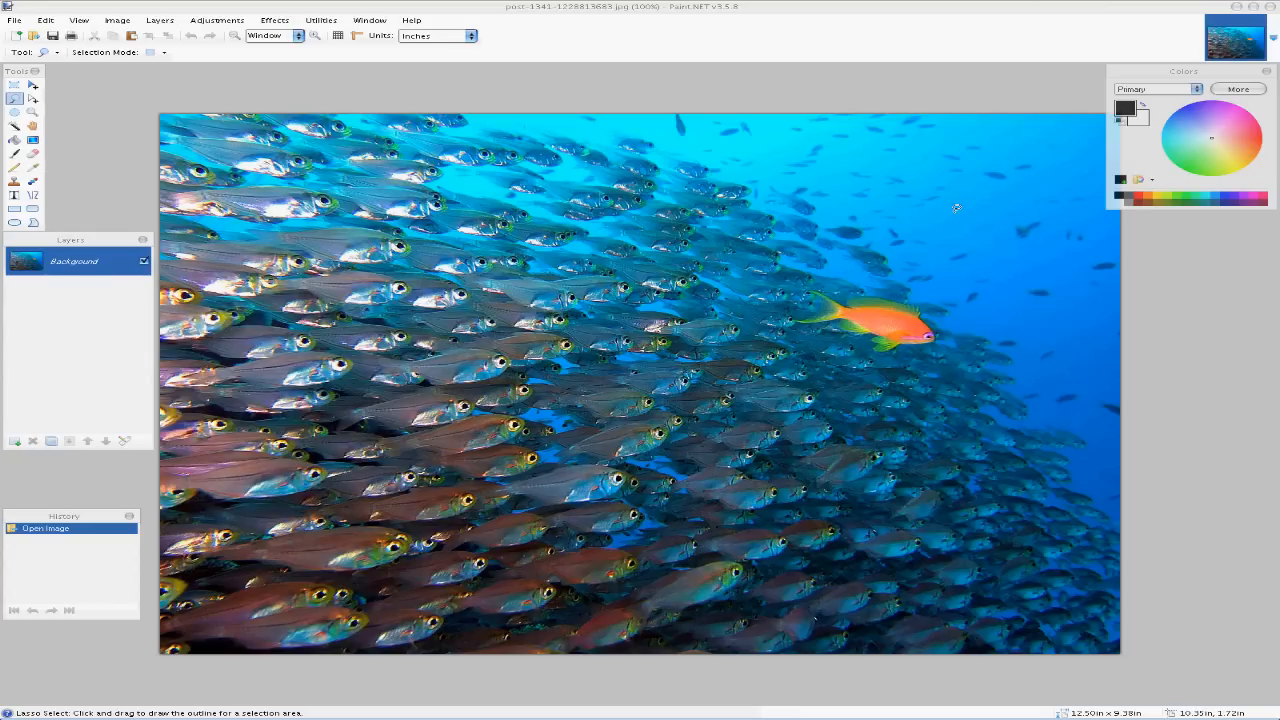
pyautogui.moveTo(856, 248)
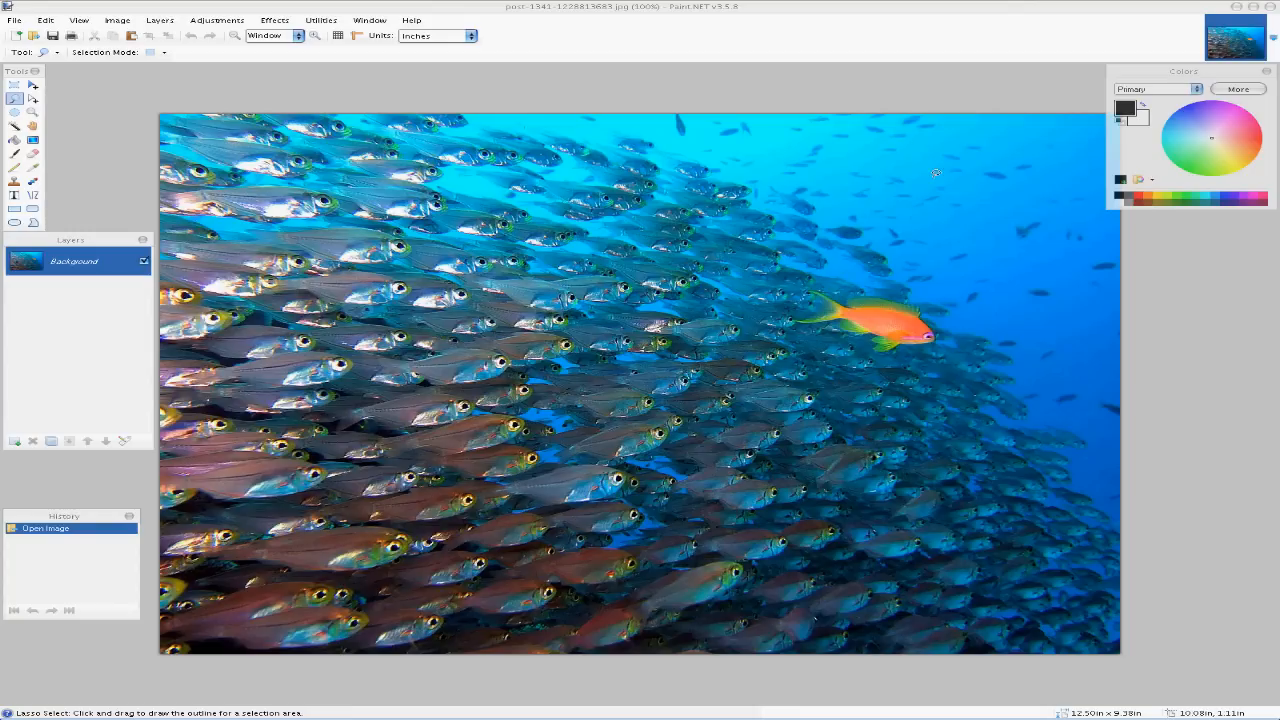
pyautogui.moveTo(848, 162)
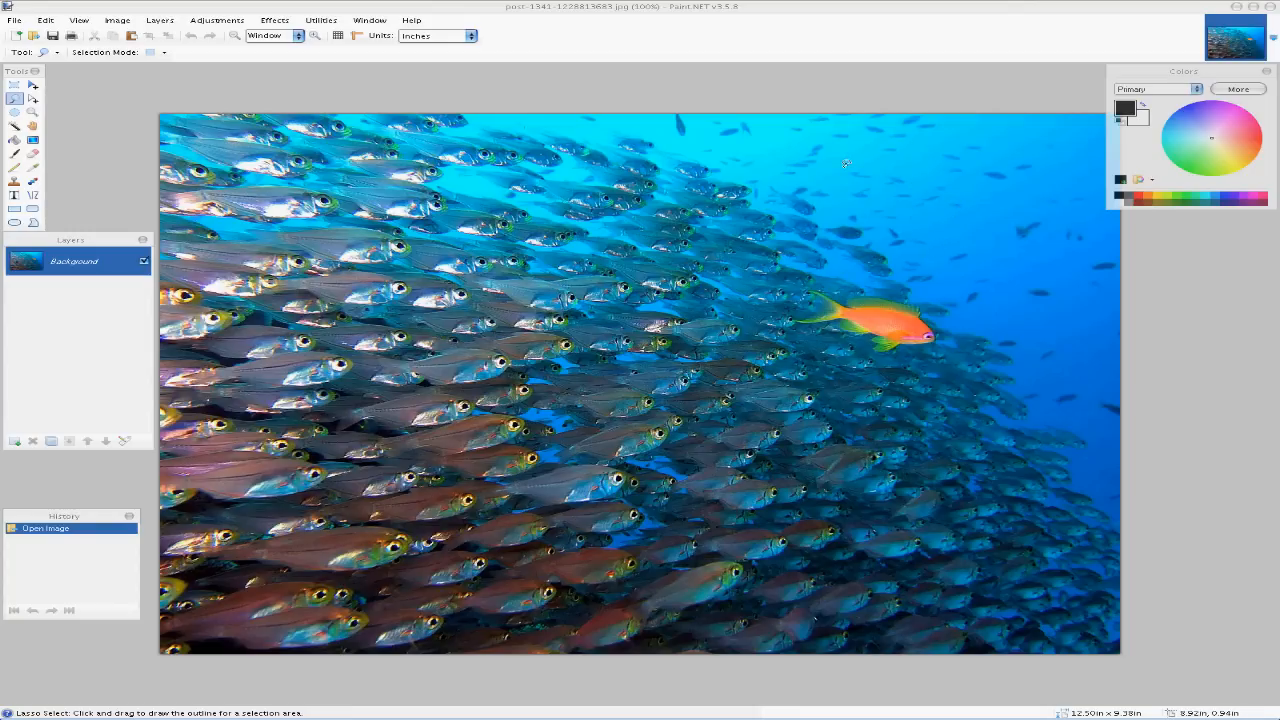
pyautogui.moveTo(1044, 236)
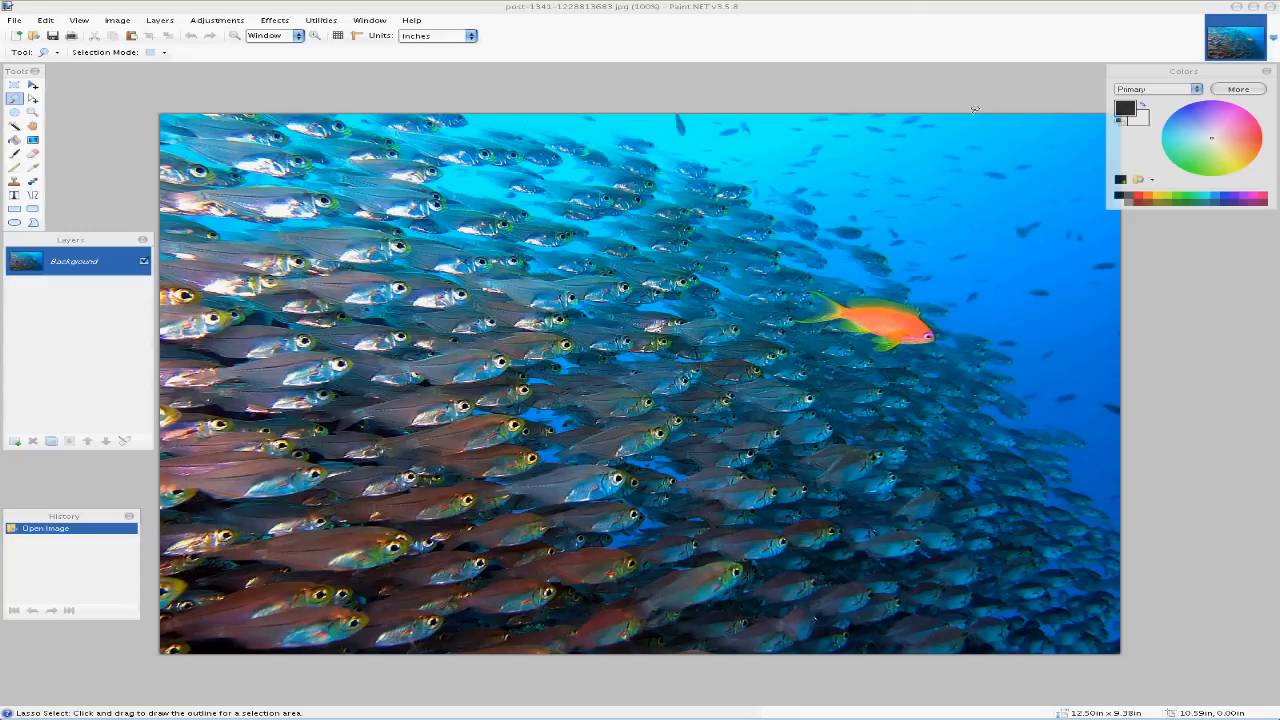
pyautogui.moveTo(988, 226)
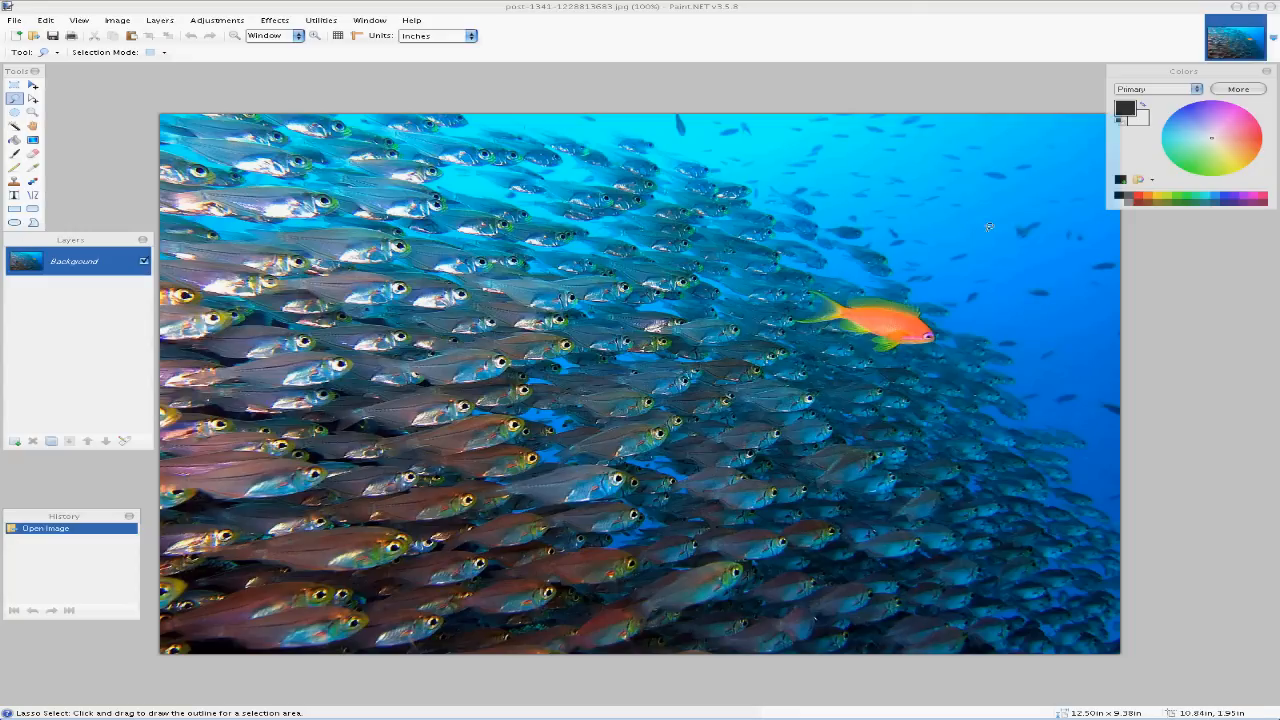
pyautogui.moveTo(1012, 176)
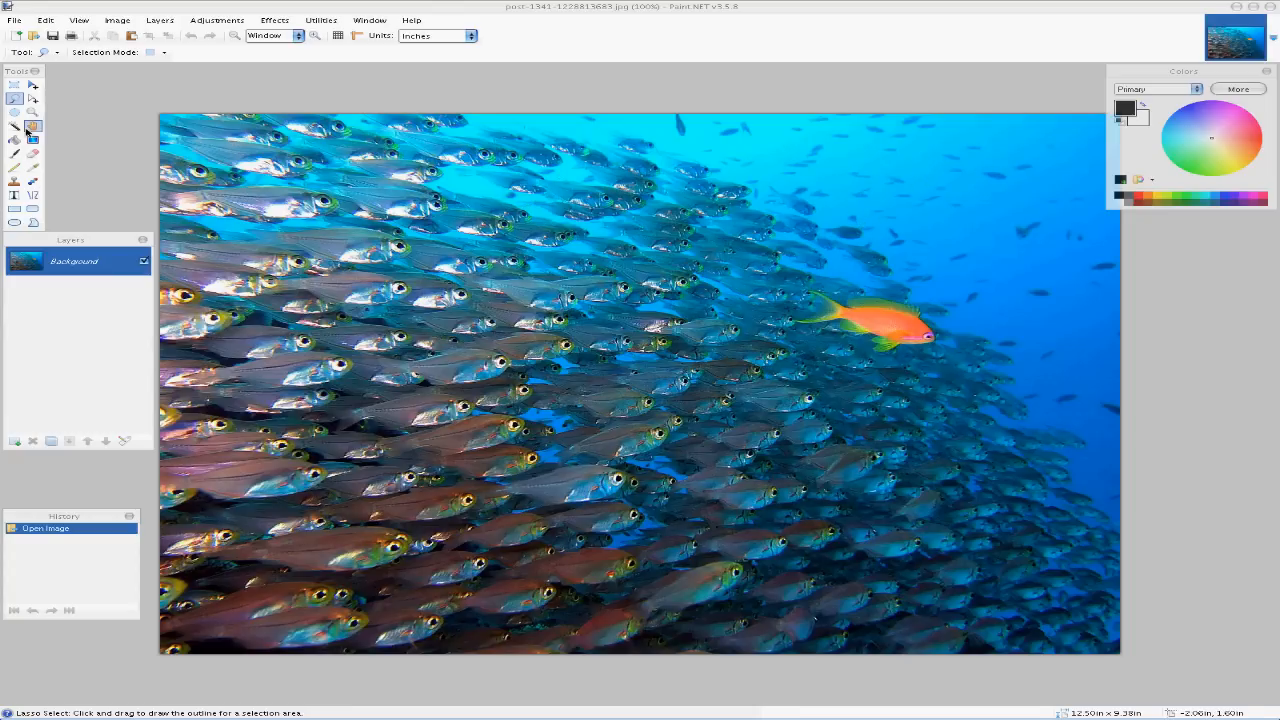
# - Magnify the upper-right patch of blue water with scattered small fish
pyautogui.click(32, 112)
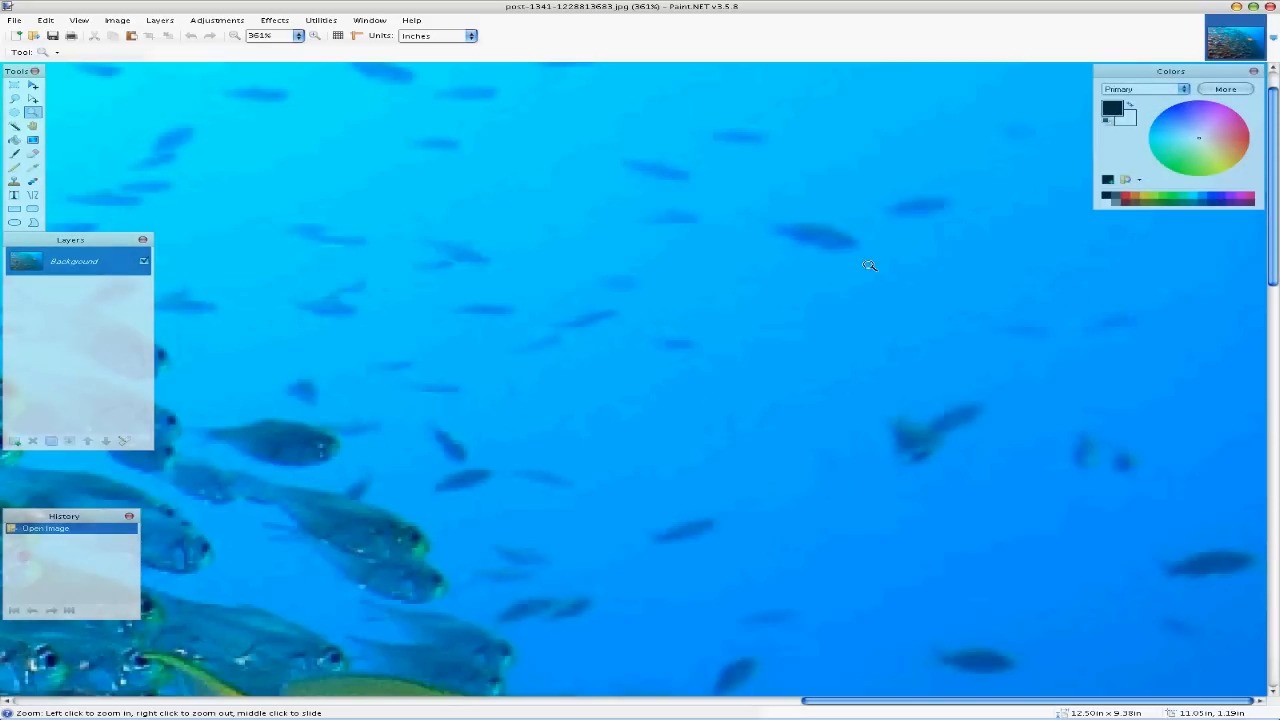
pyautogui.moveTo(588, 516)
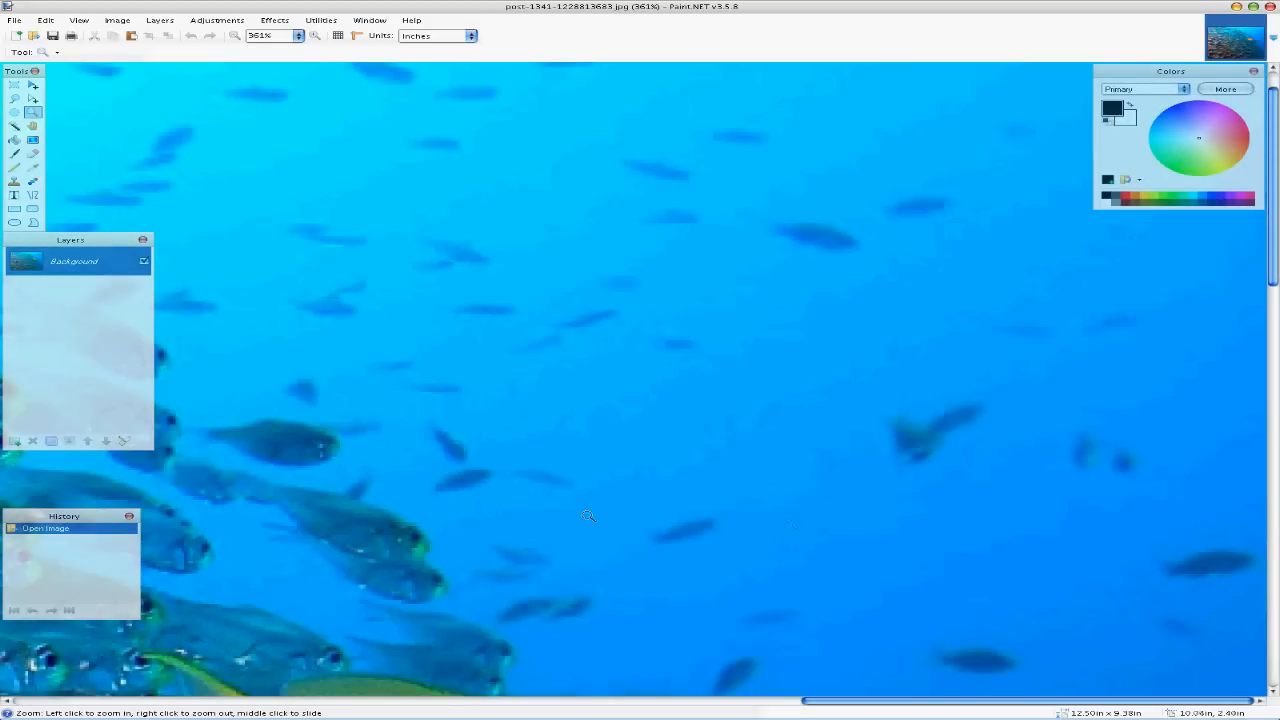
pyautogui.moveTo(576, 150)
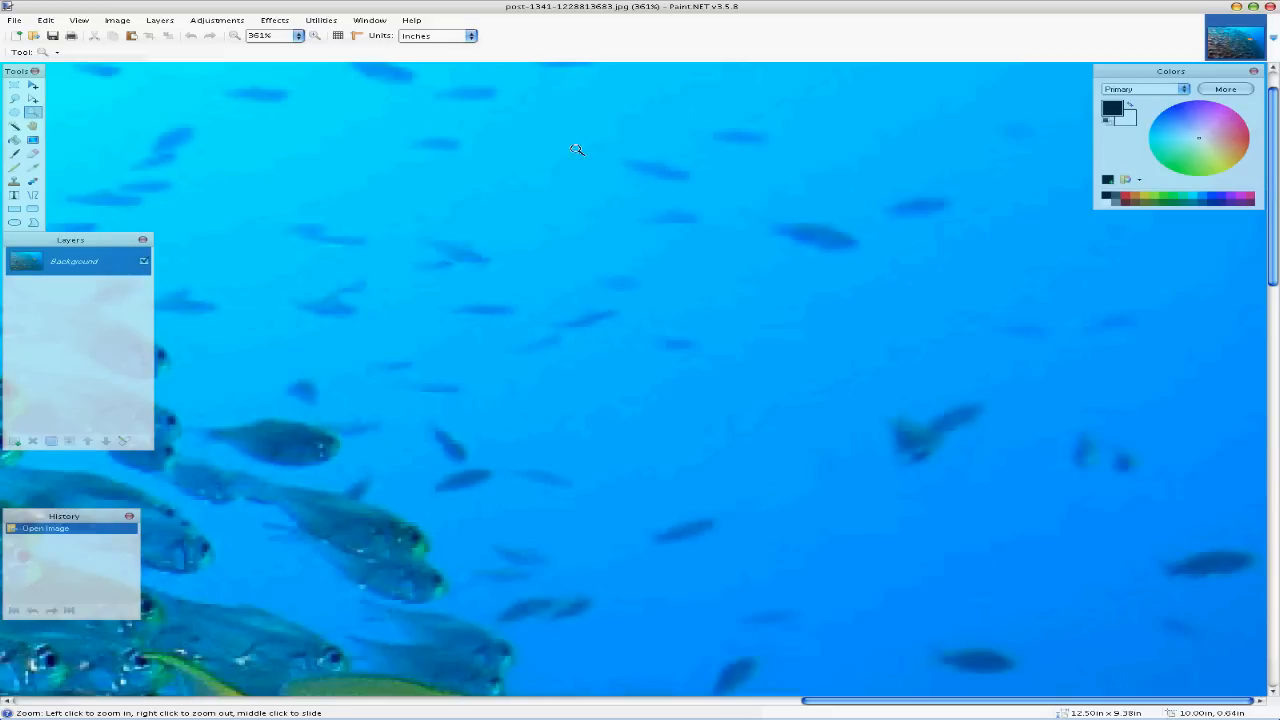
pyautogui.moveTo(744, 216)
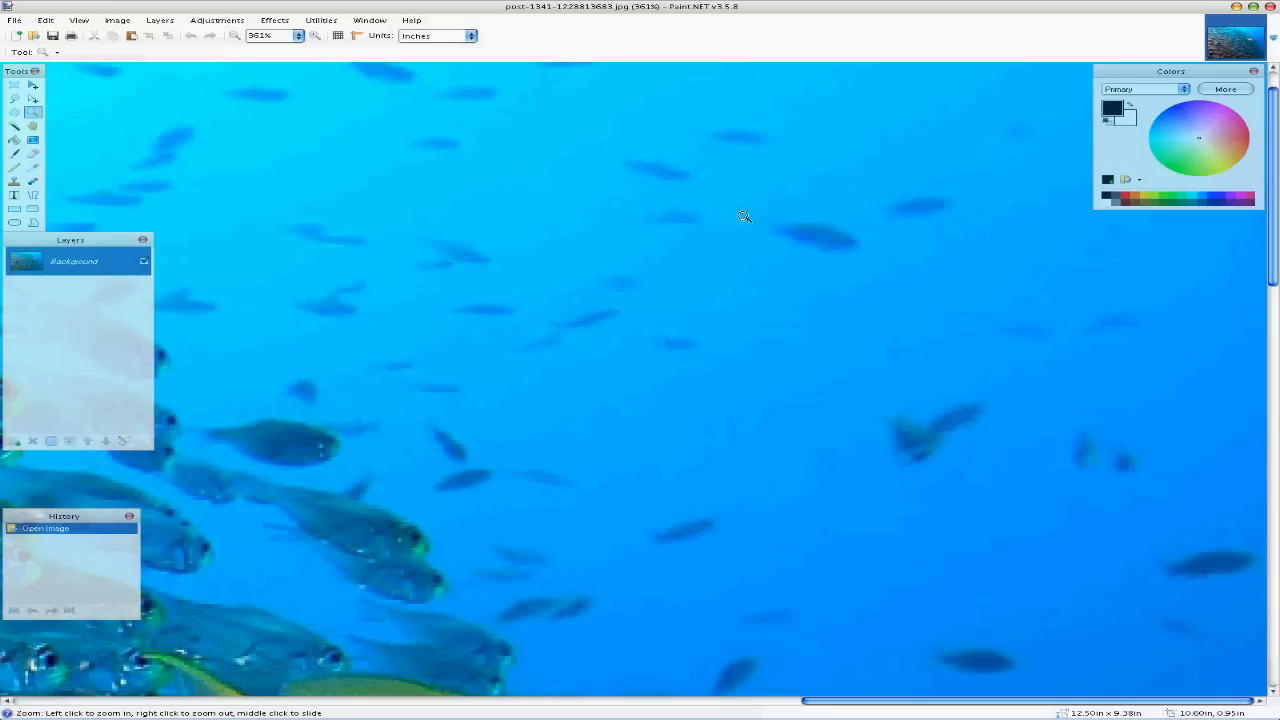
pyautogui.moveTo(16, 184)
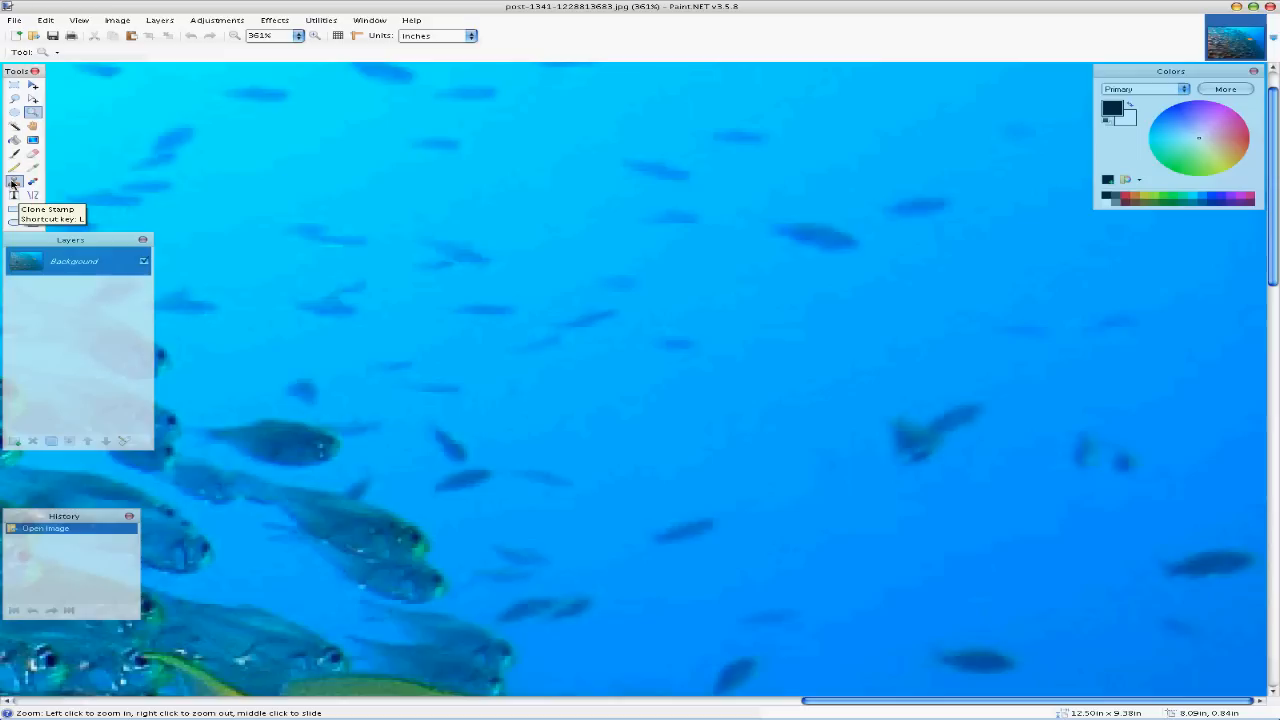
# - Clone-stamp clean water over the small fish in the upper blue water
pyautogui.click(14, 182)
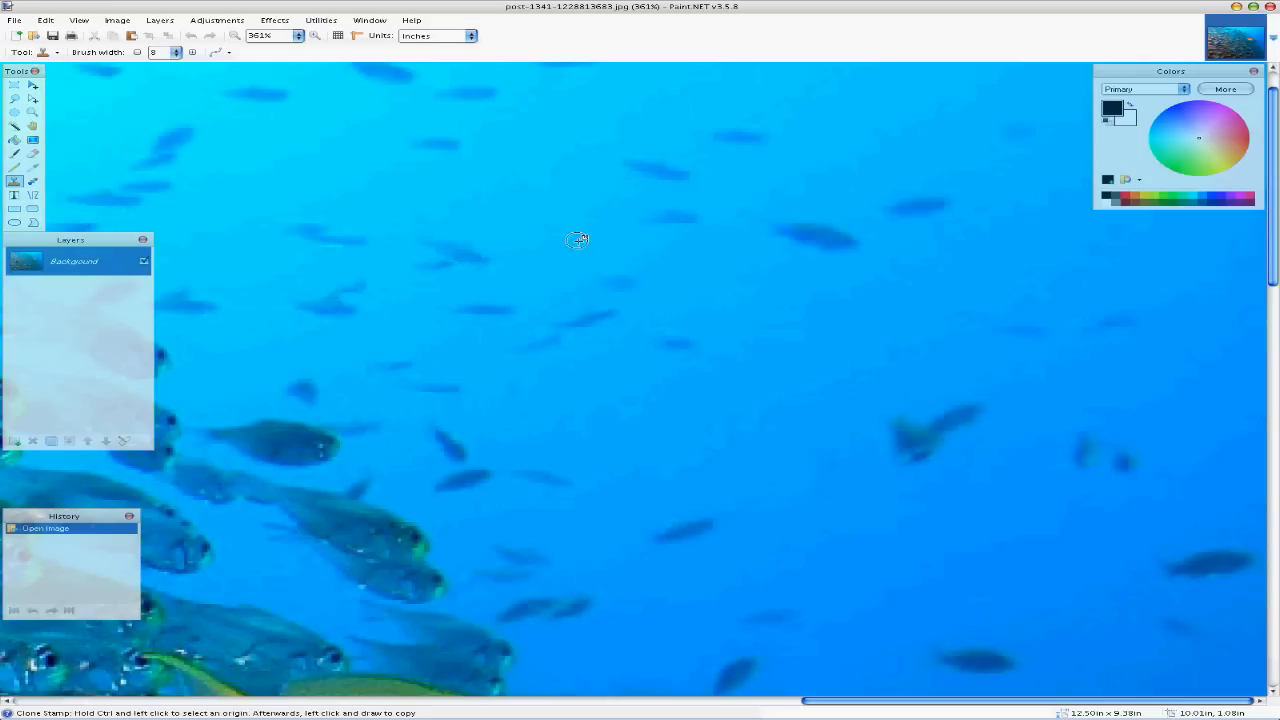
pyautogui.moveTo(638, 266)
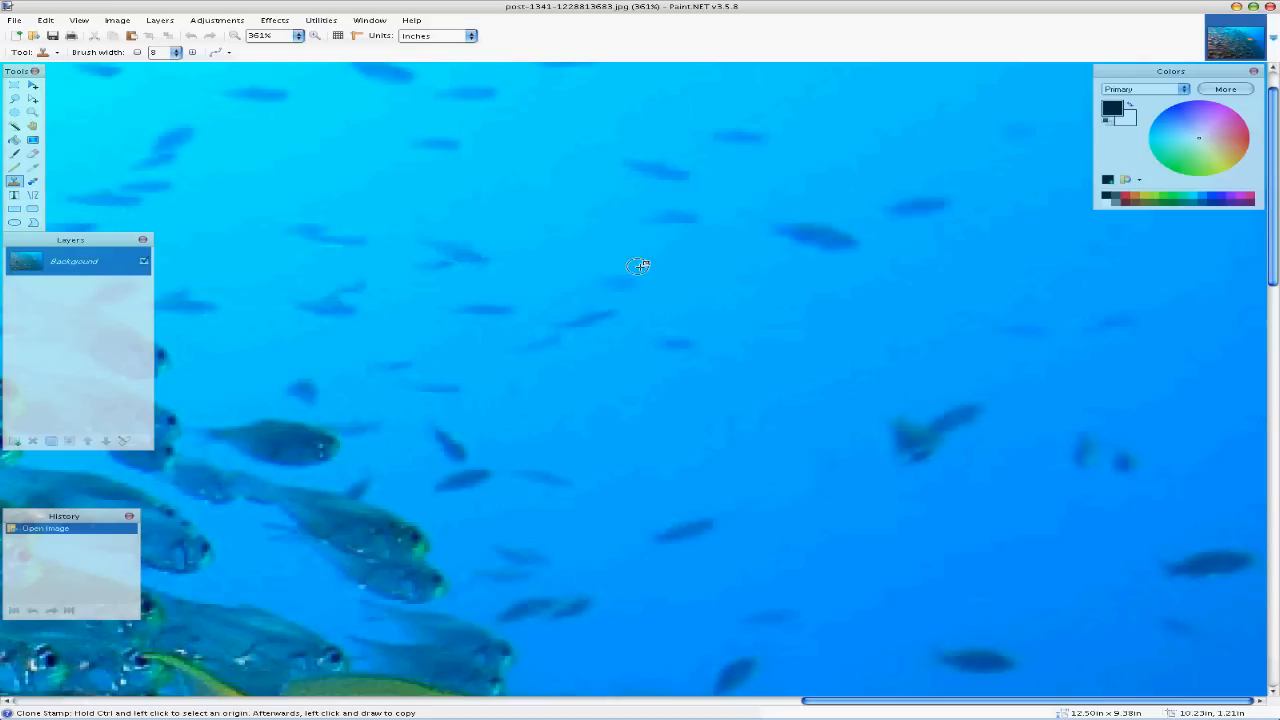
pyautogui.moveTo(844, 304)
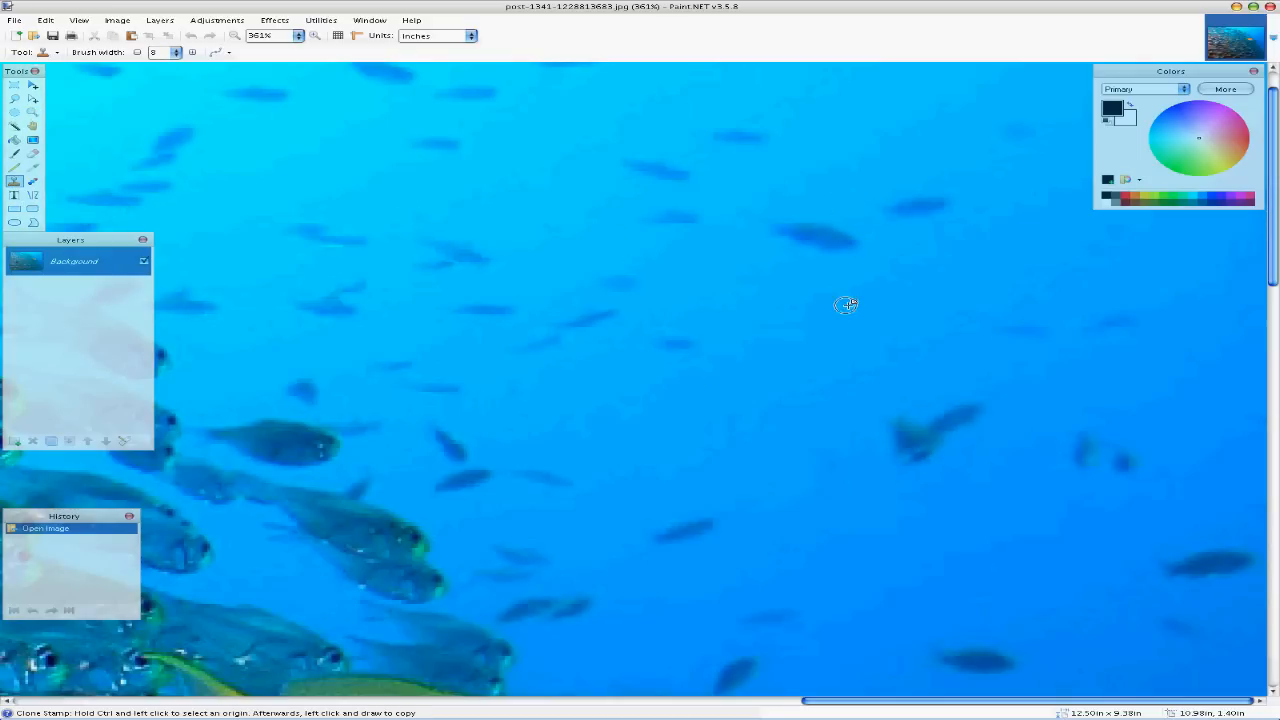
pyautogui.moveTo(782, 236)
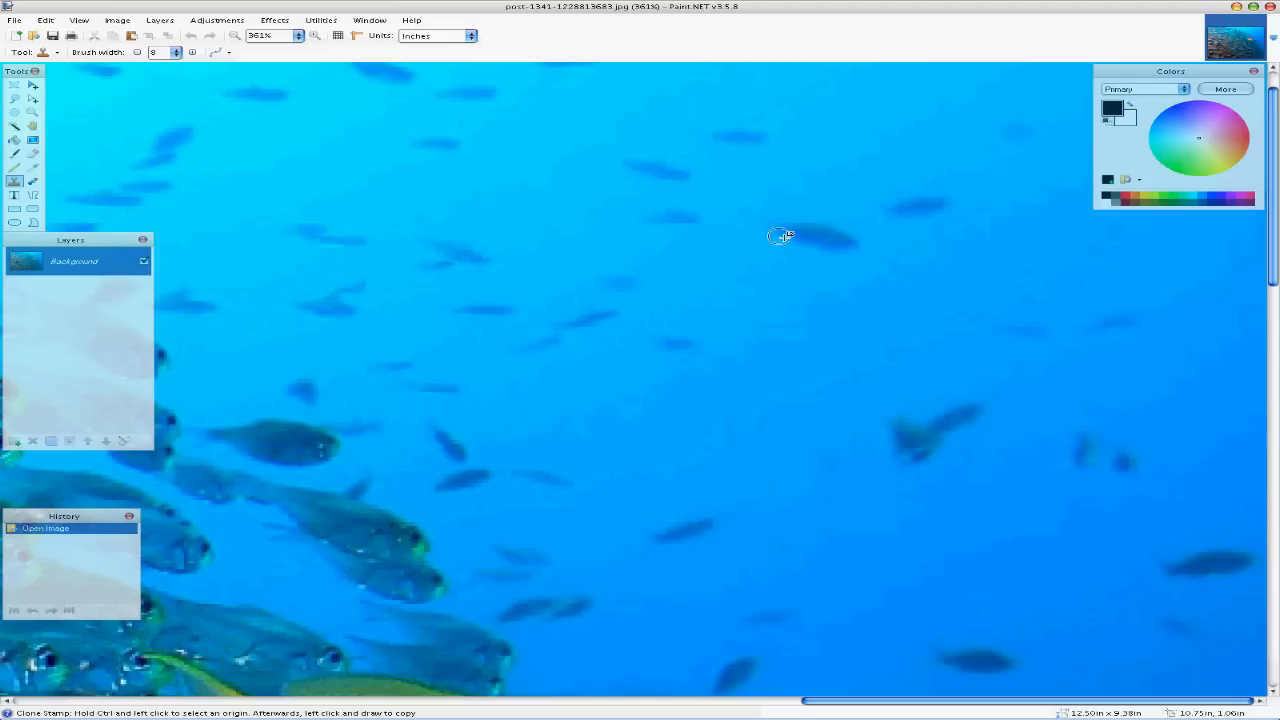
pyautogui.moveTo(822, 340)
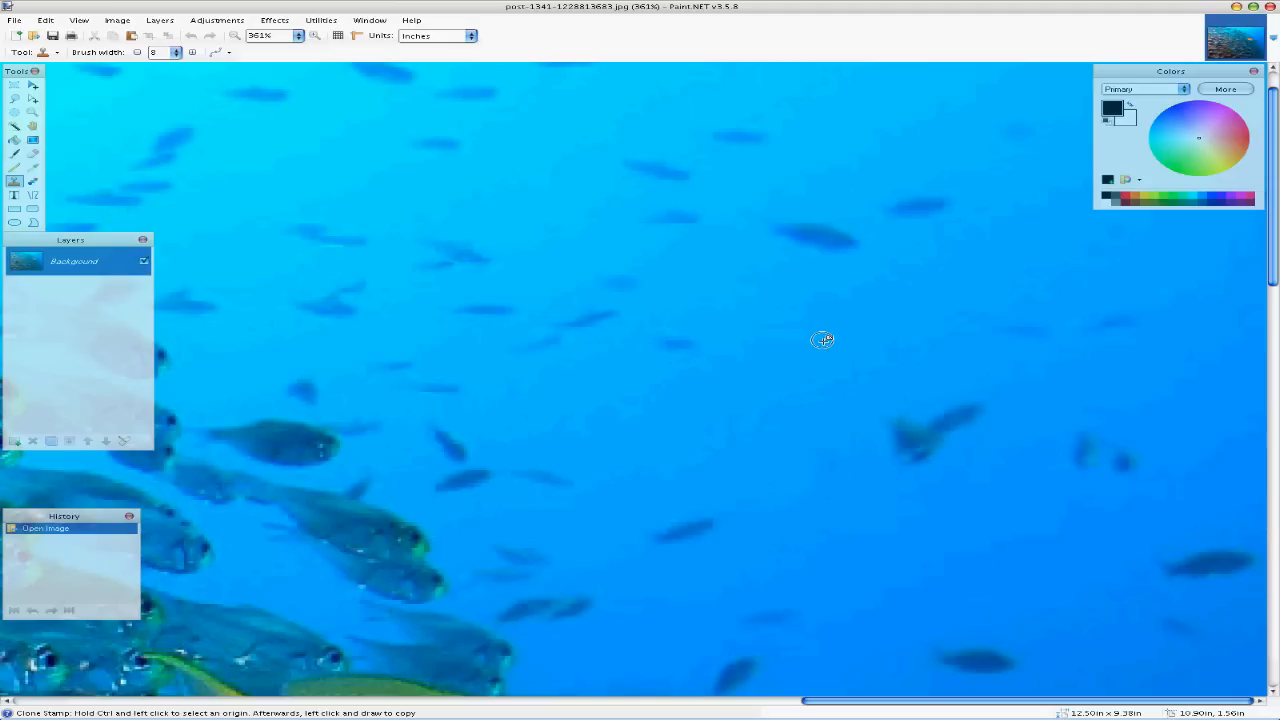
pyautogui.moveTo(850, 330)
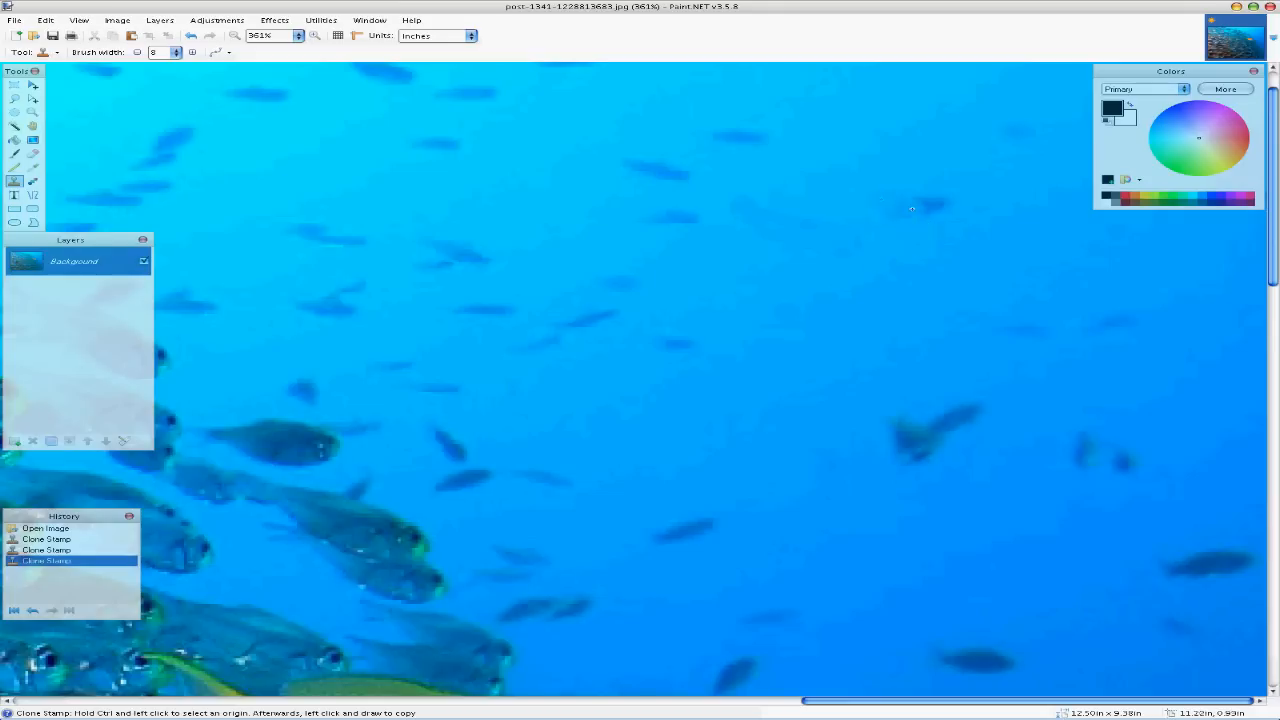
pyautogui.click(910, 210)
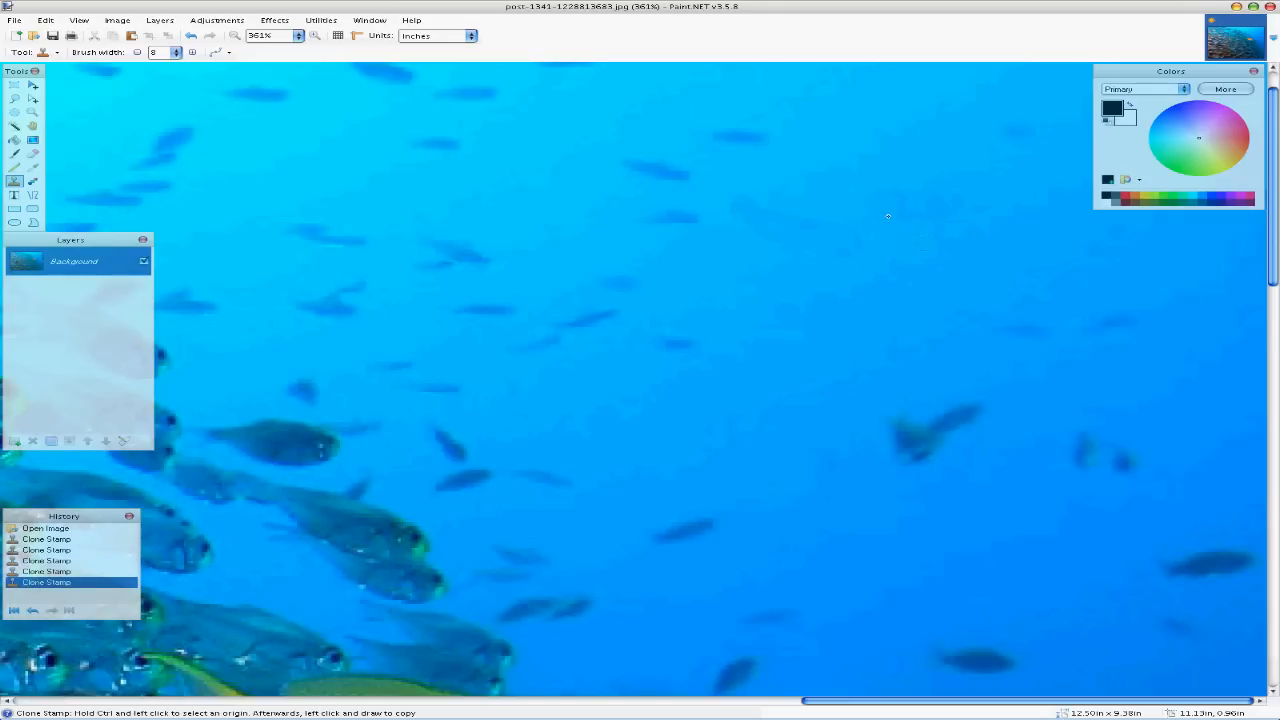
pyautogui.click(656, 172)
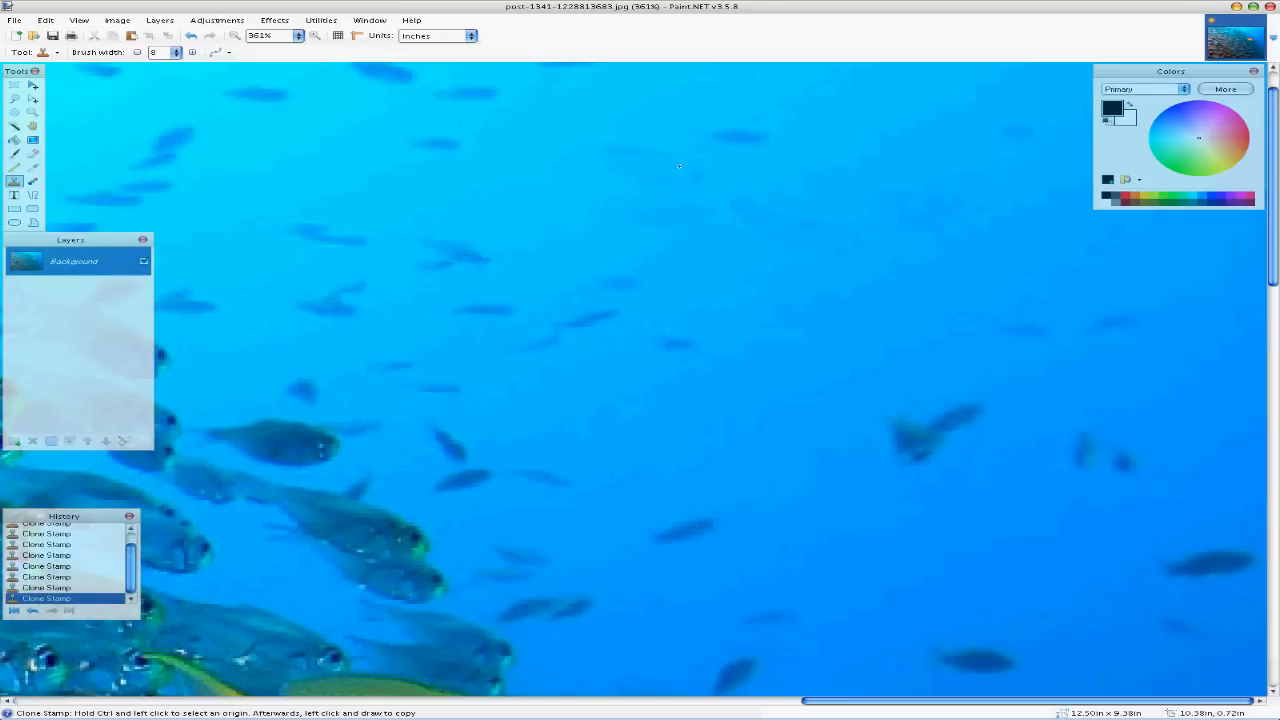
pyautogui.moveTo(892, 212)
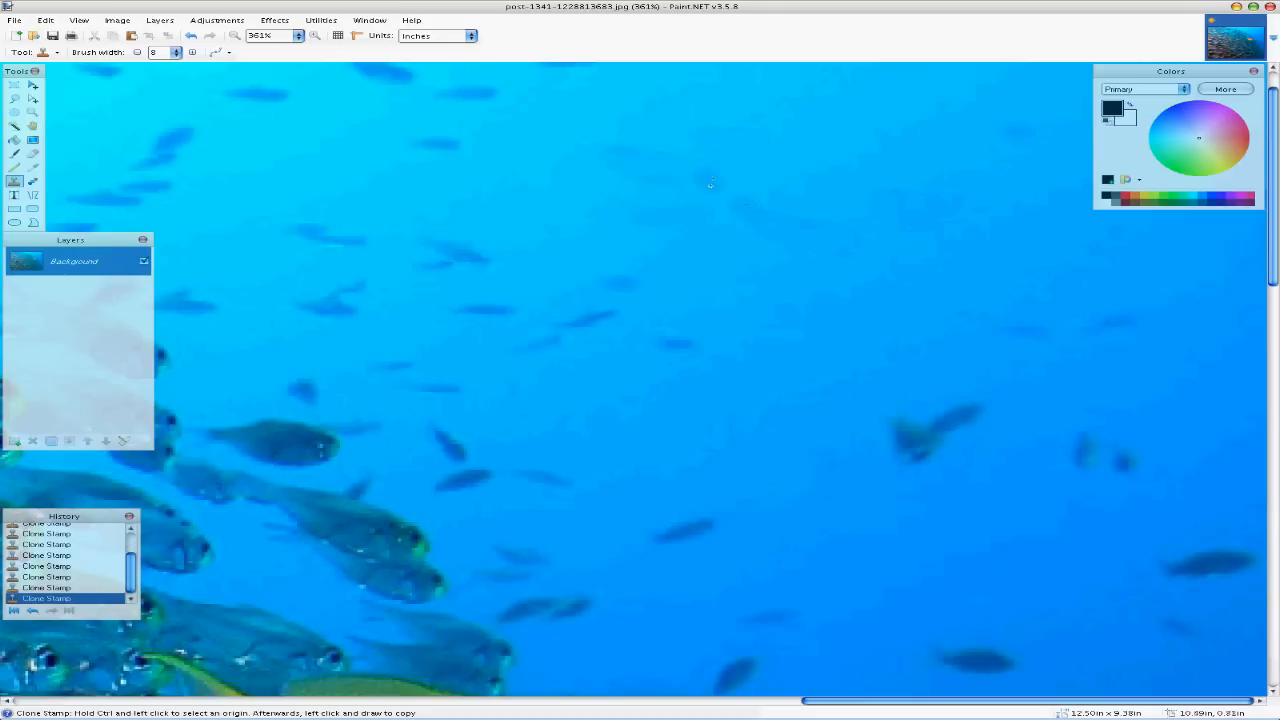
pyautogui.moveTo(638, 186)
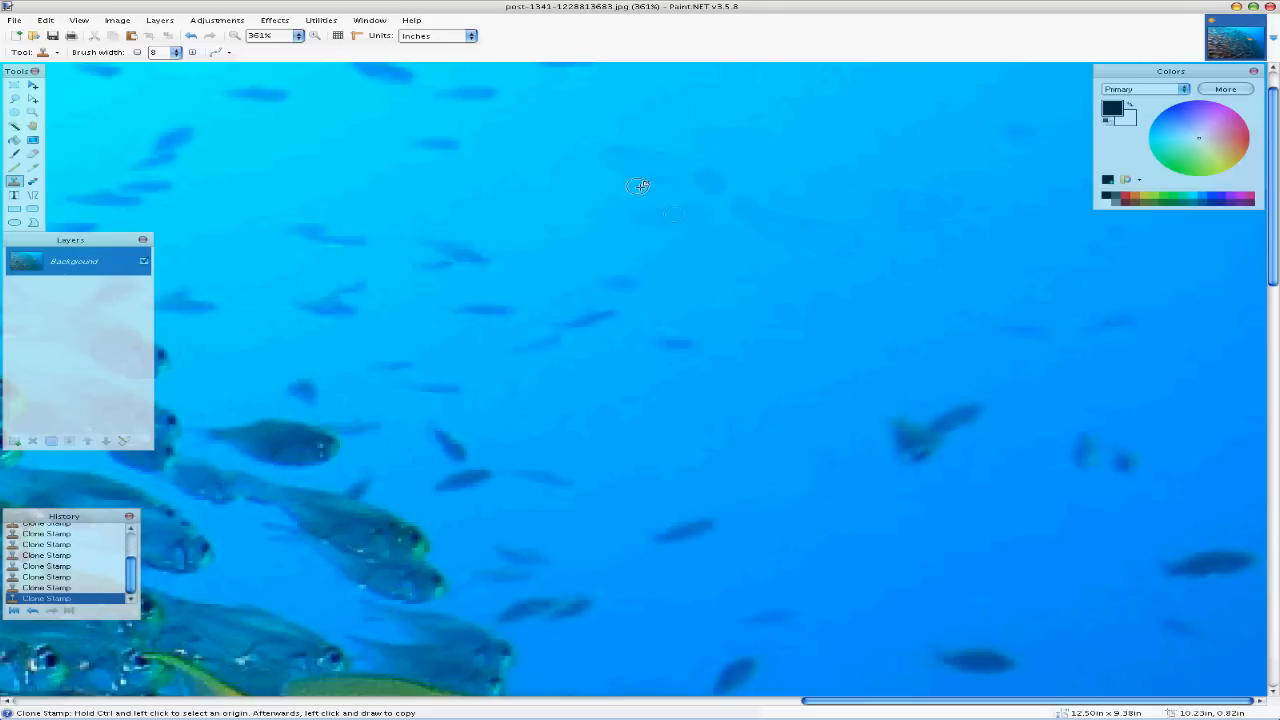
pyautogui.moveTo(888, 220)
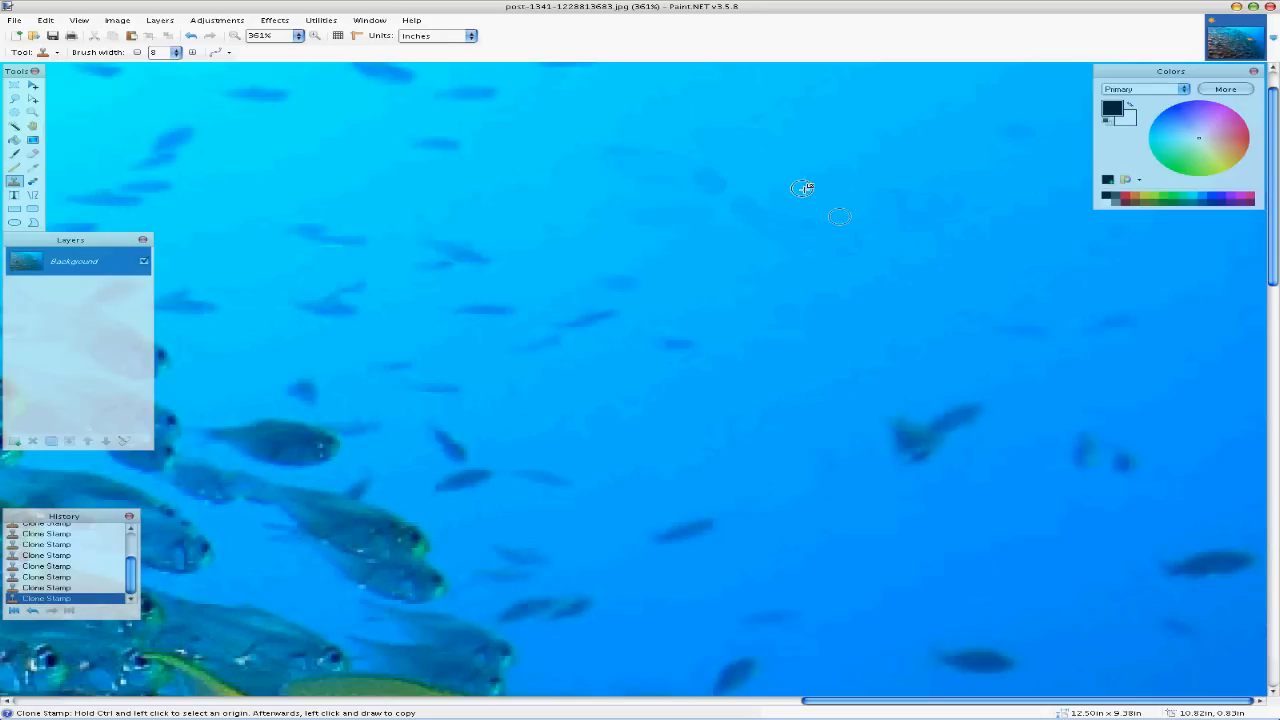
pyautogui.moveTo(656, 124)
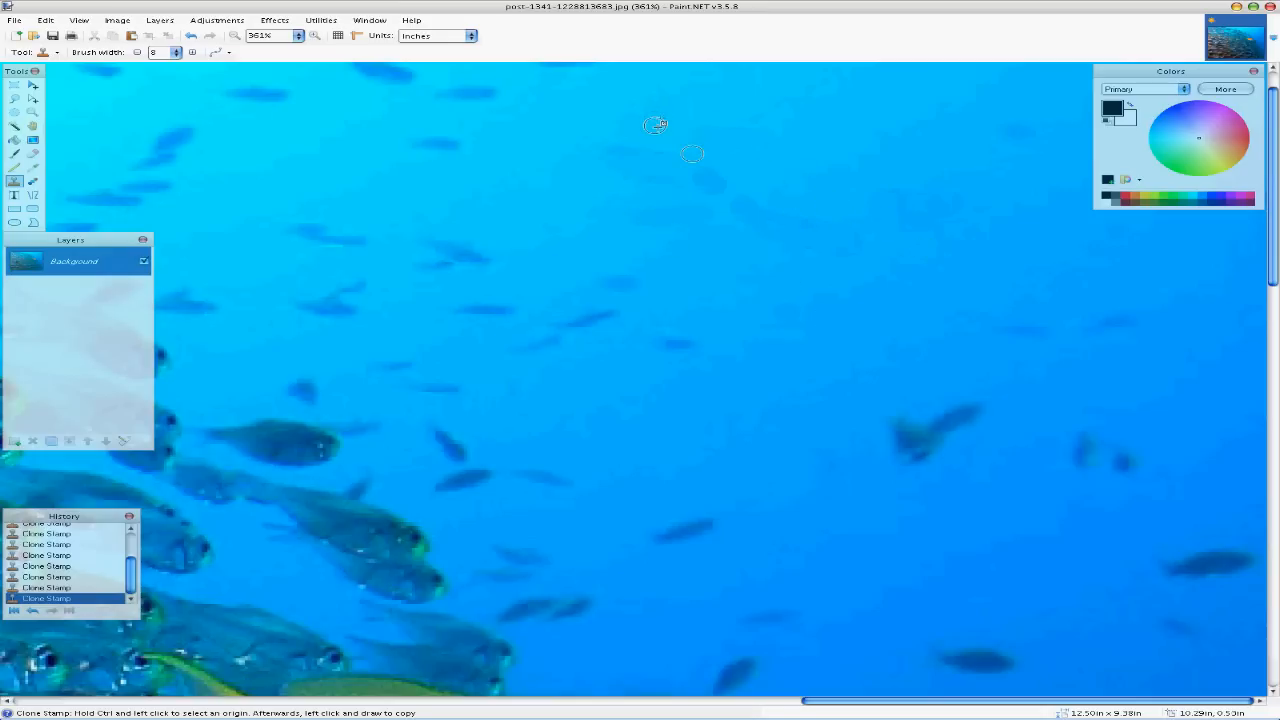
pyautogui.moveTo(360, 210)
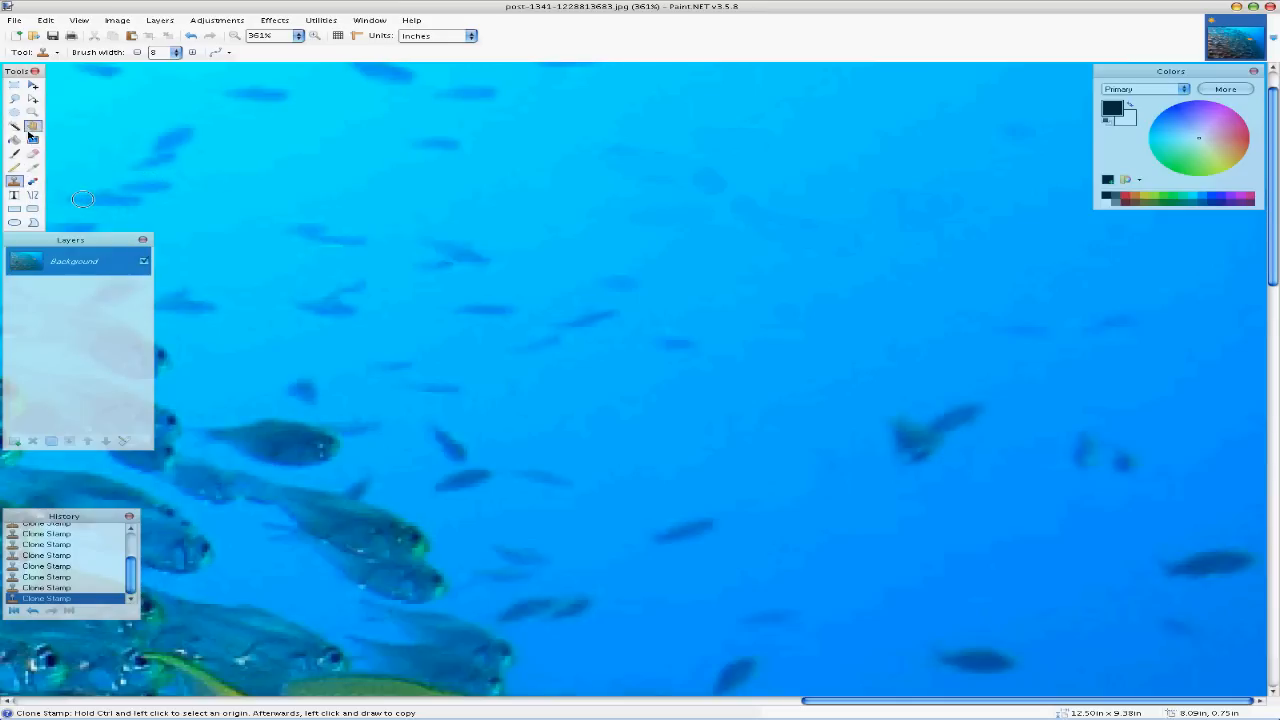
pyautogui.moveTo(16, 104)
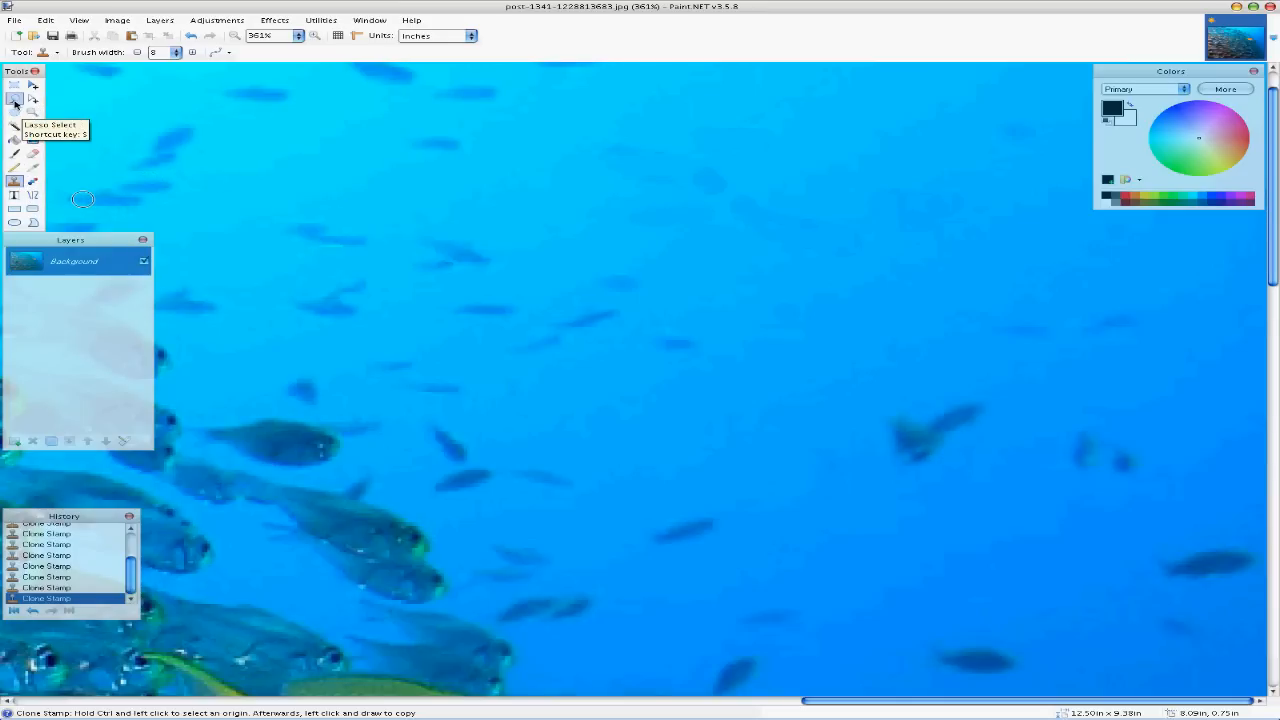
# - Lasso-select the cloned water patch in the upper middle of the photo
pyautogui.click(16, 98)
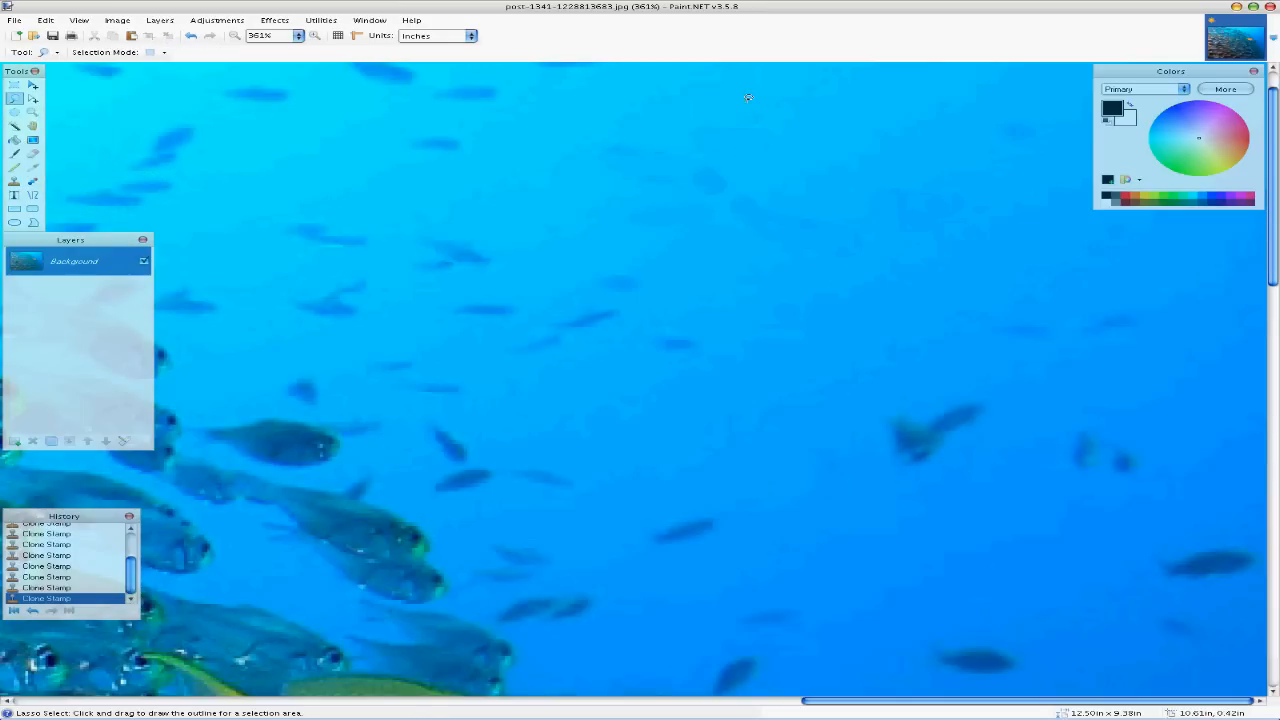
pyautogui.moveTo(744, 96); pyautogui.dragTo(588, 140)
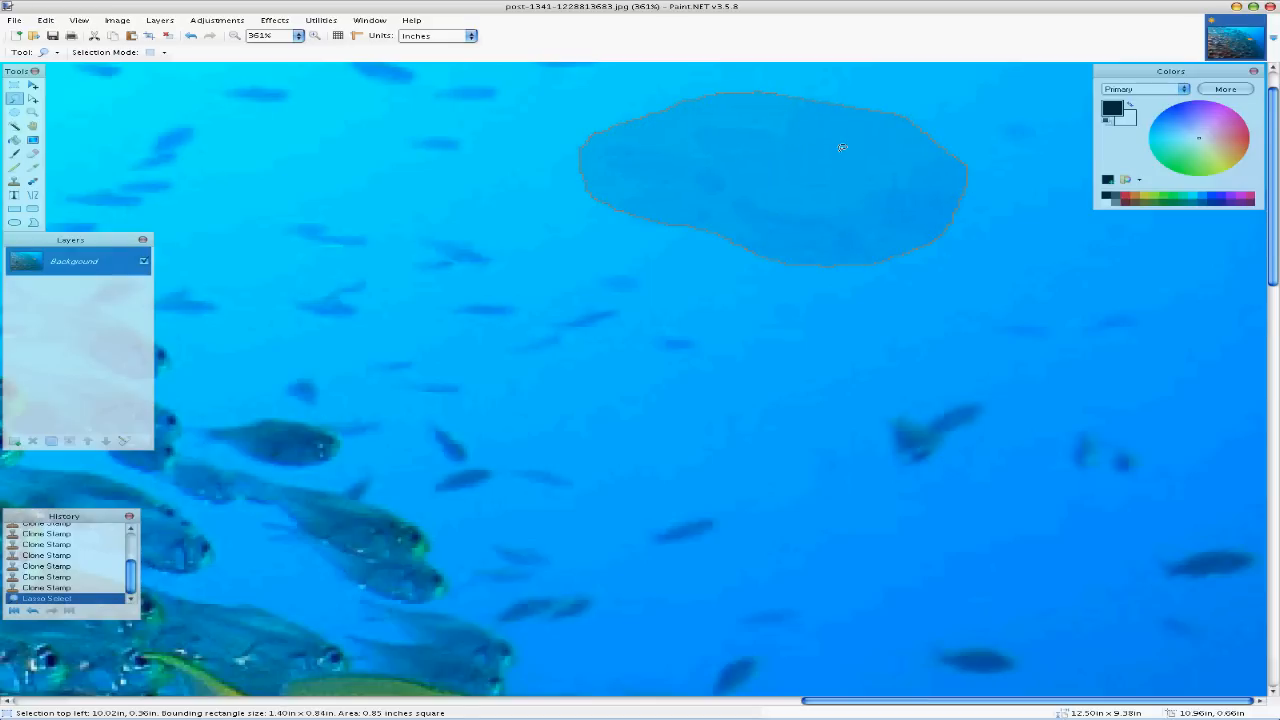
pyautogui.moveTo(906, 210)
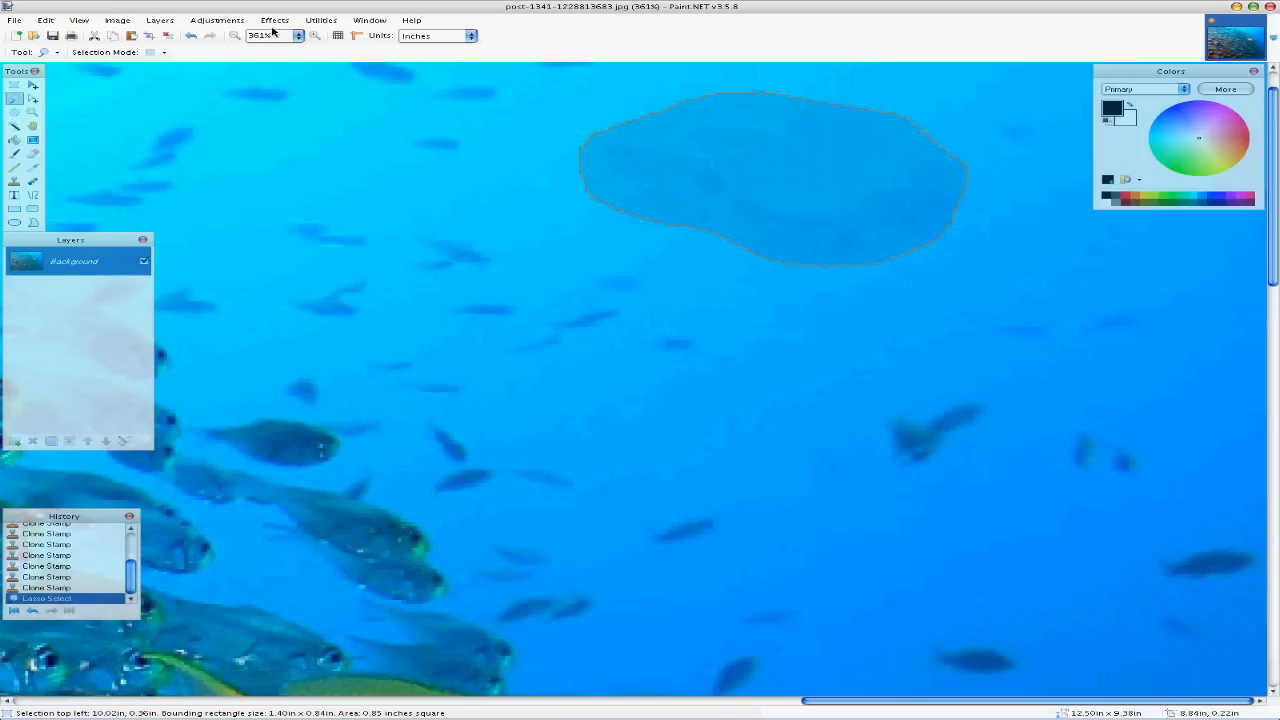
# - Apply a Gaussian blur to the selected cloned water
pyautogui.click(274, 20)
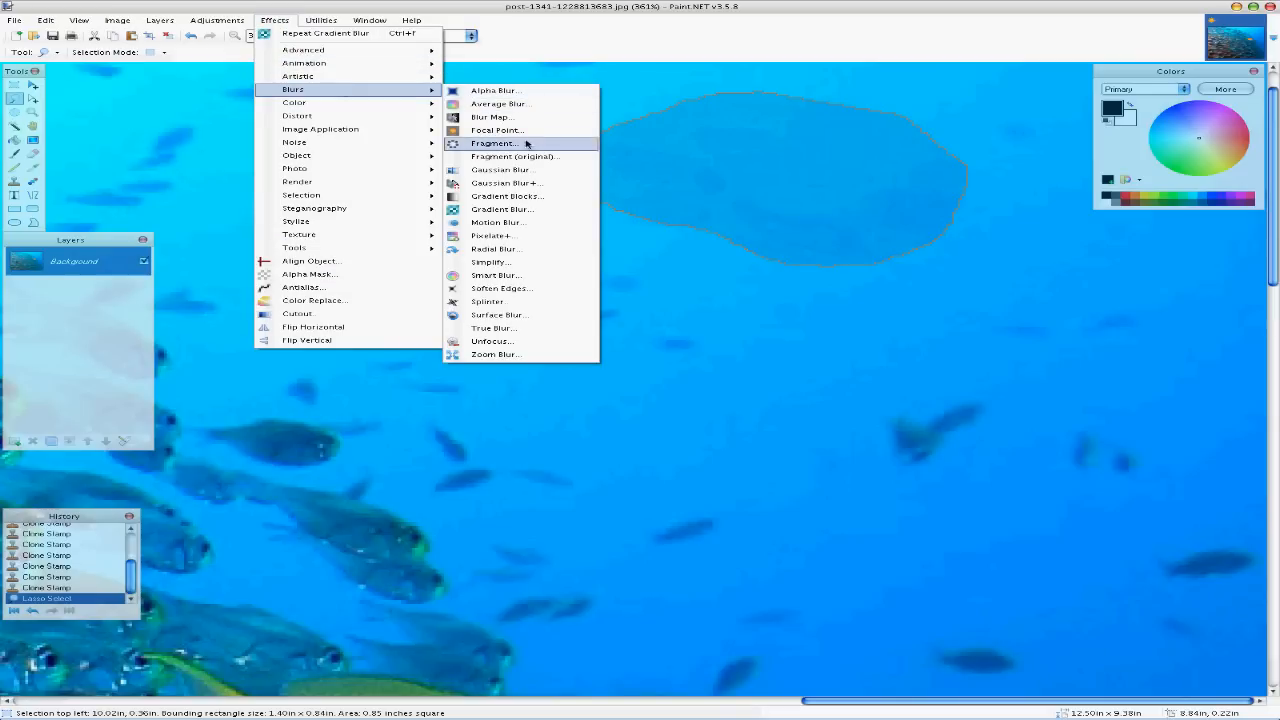
pyautogui.click(500, 168)
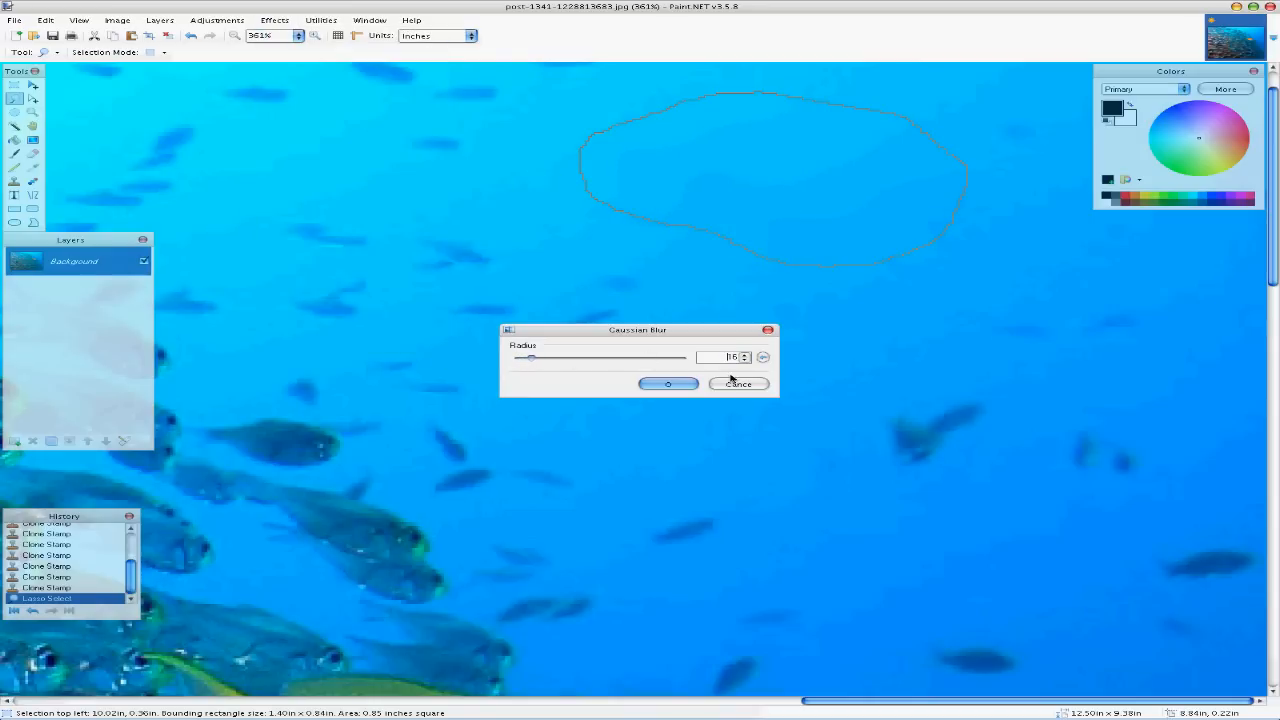
pyautogui.click(668, 384)
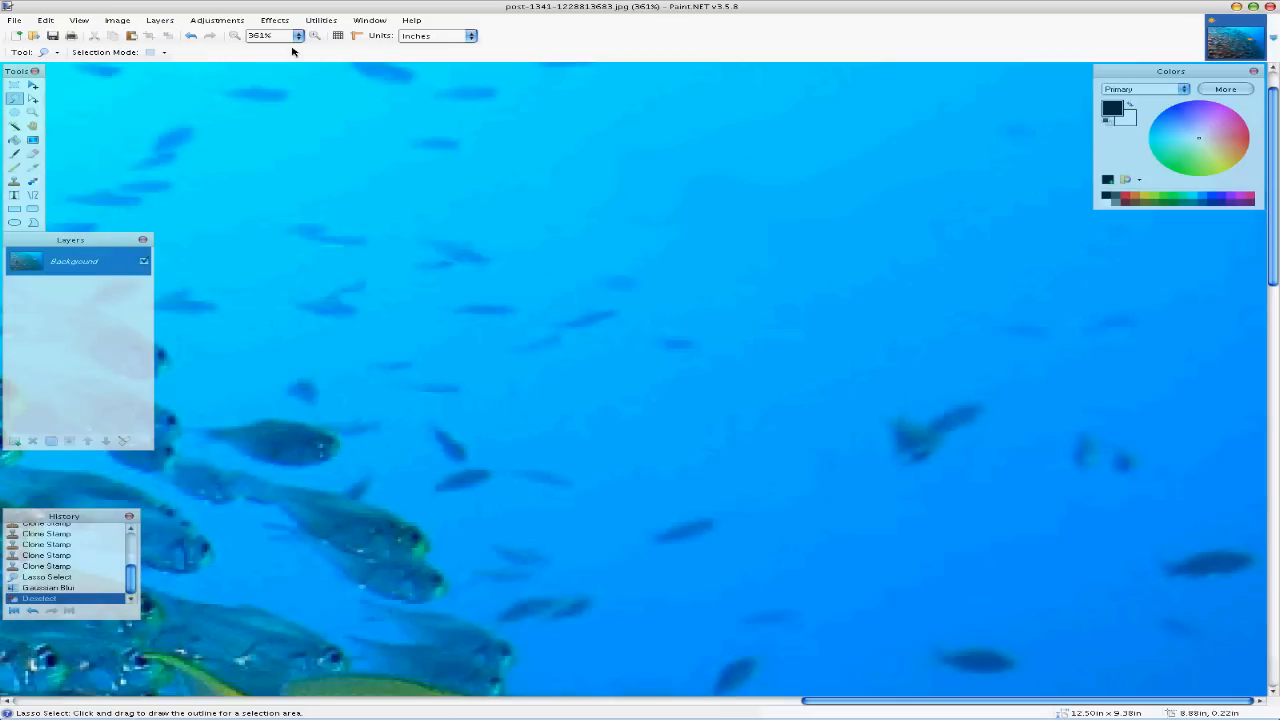
# - Set the zoom level to Window so the whole retouched photo fits
pyautogui.click(298, 36)
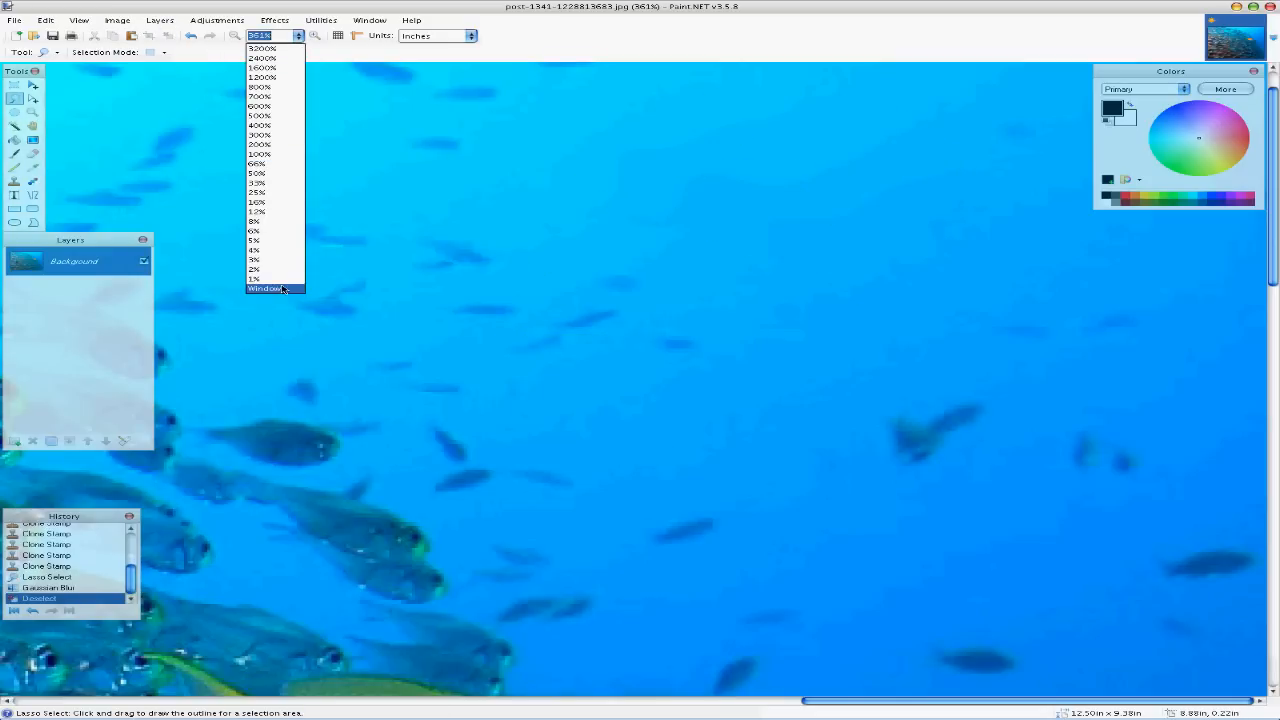
pyautogui.click(264, 288)
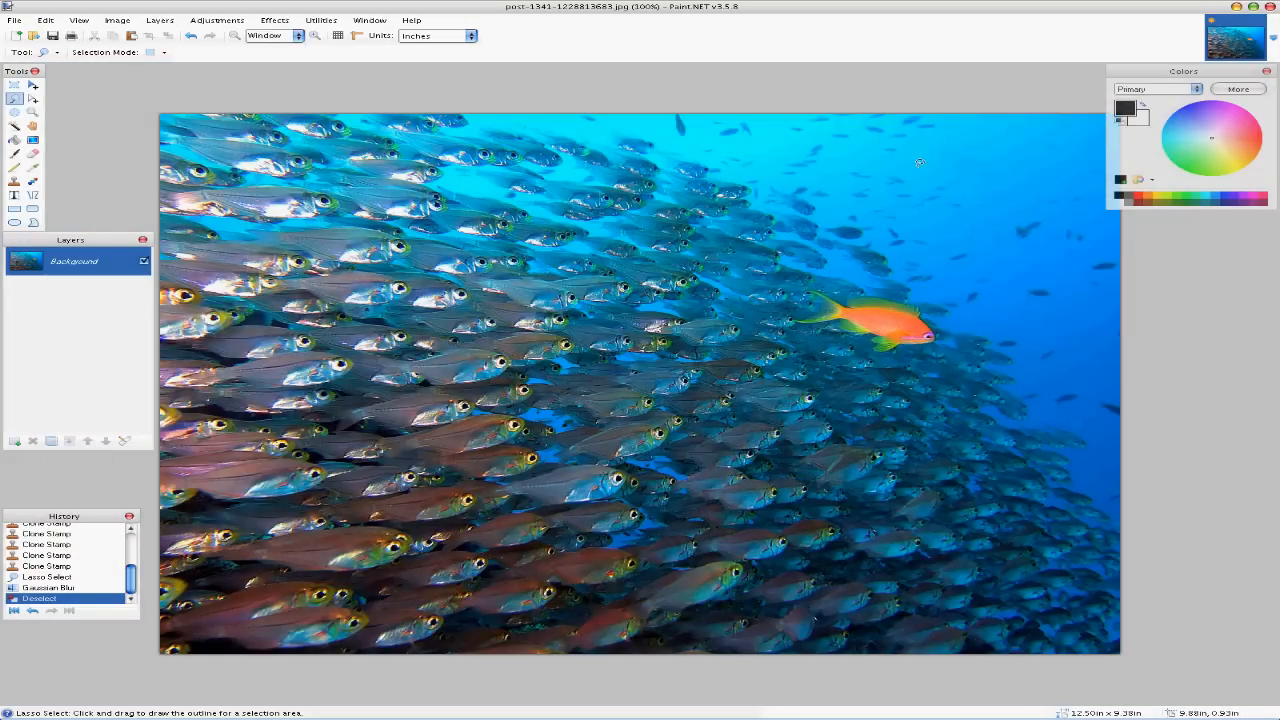
pyautogui.moveTo(986, 140)
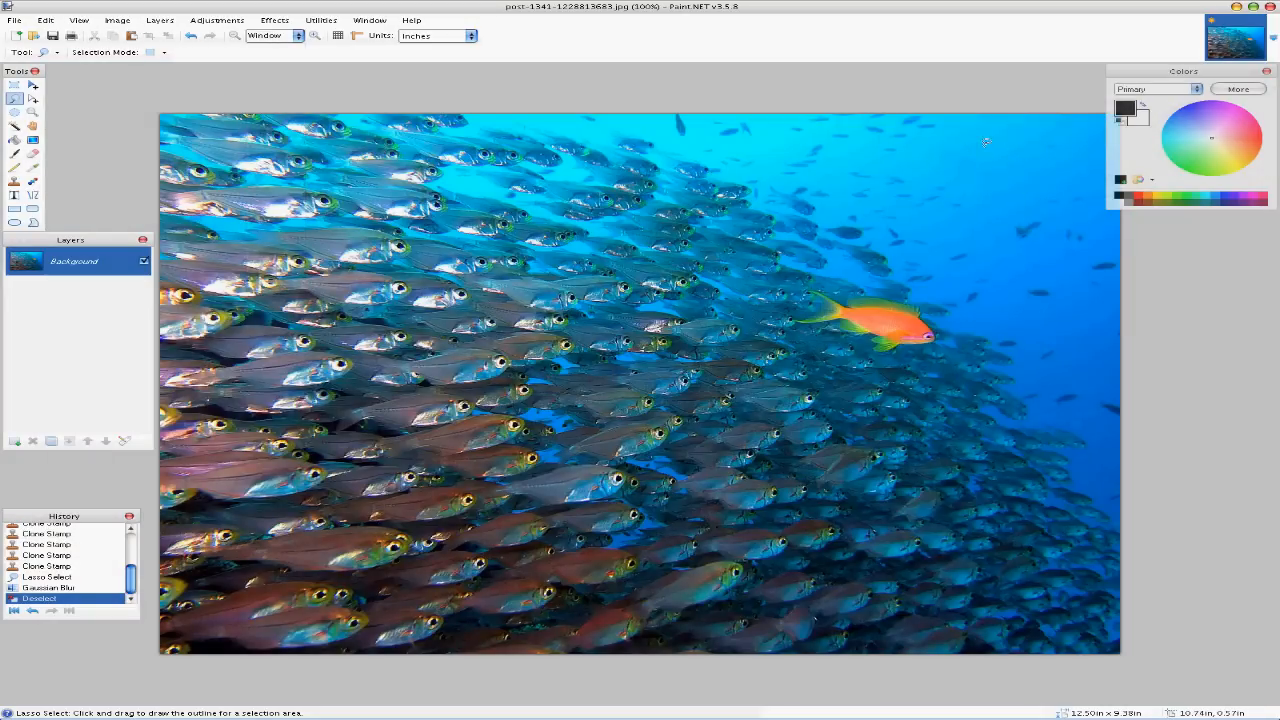
pyautogui.moveTo(956, 168)
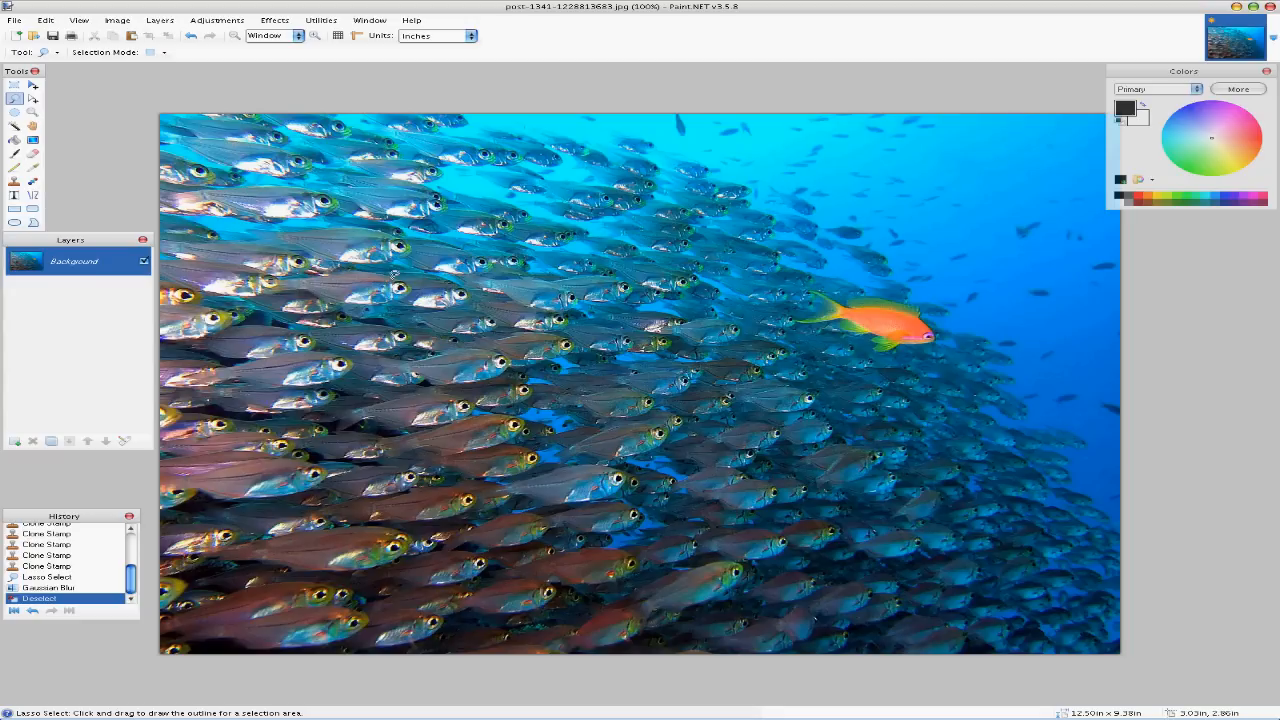
pyautogui.moveTo(564, 288)
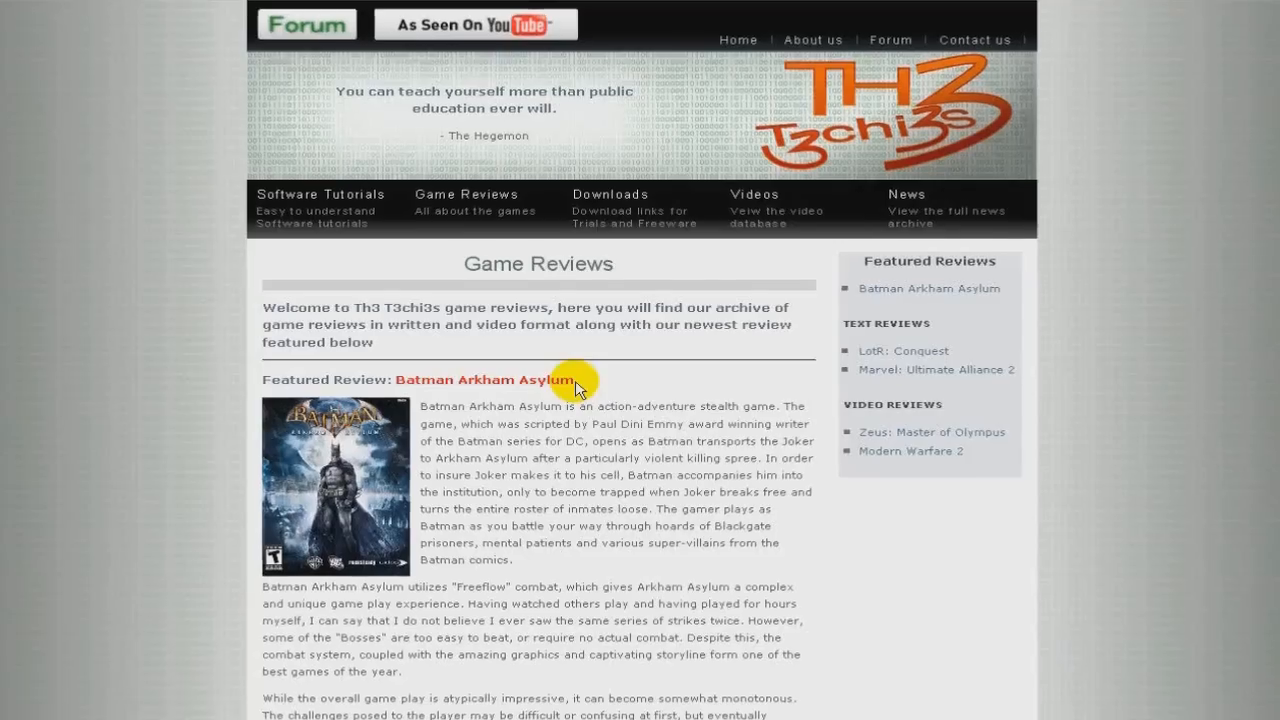
# - Go to the Software Tutorials section and scroll through its tutorial categories
pyautogui.scroll(-3)
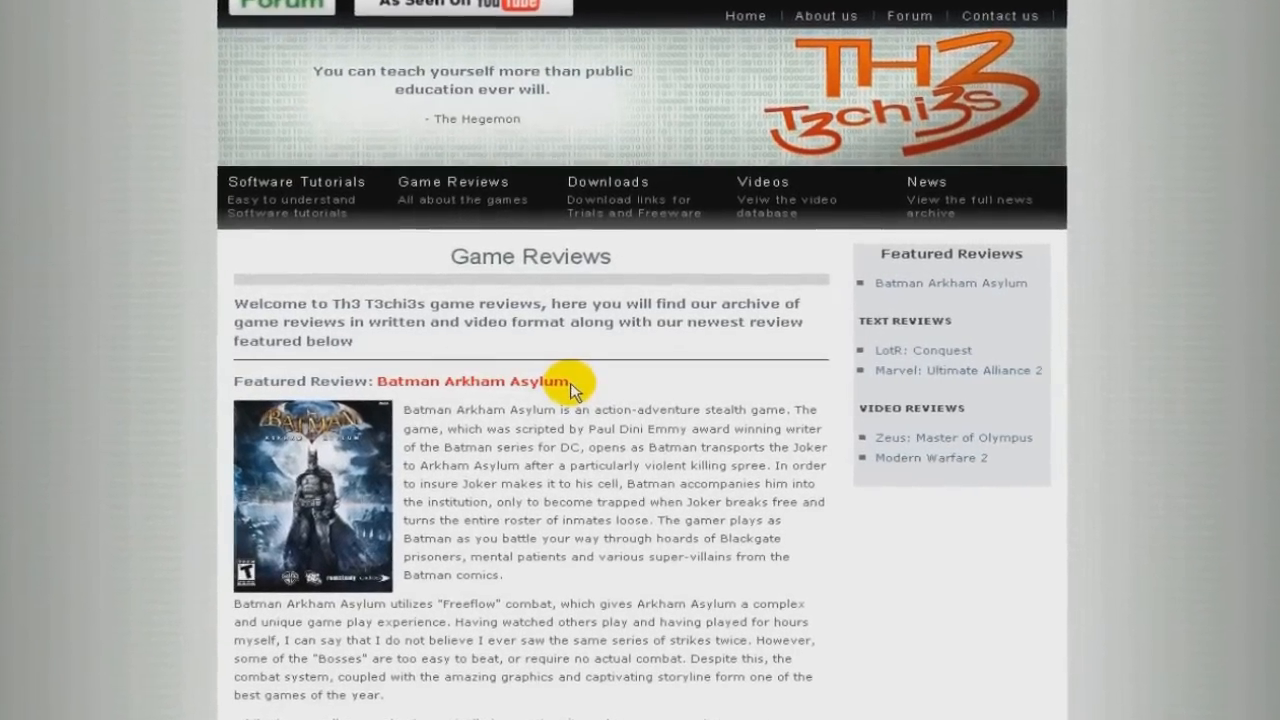
pyautogui.click(296, 180)
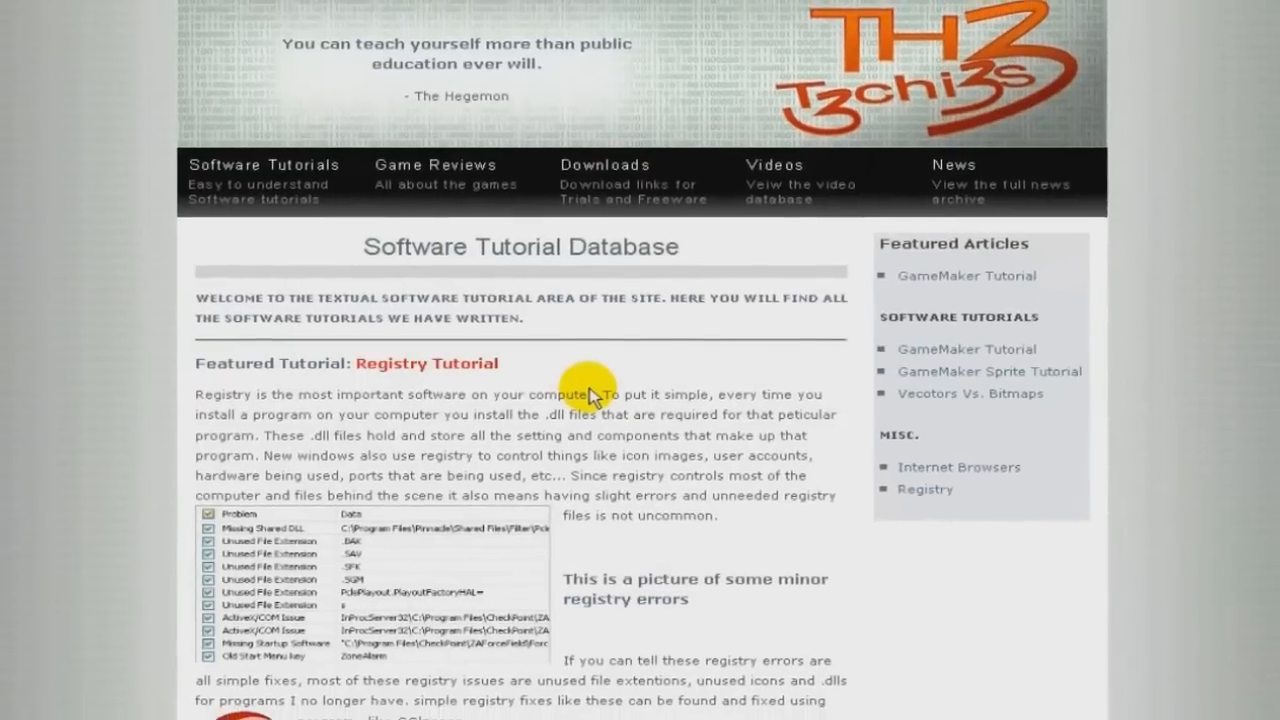
pyautogui.scroll(-3)
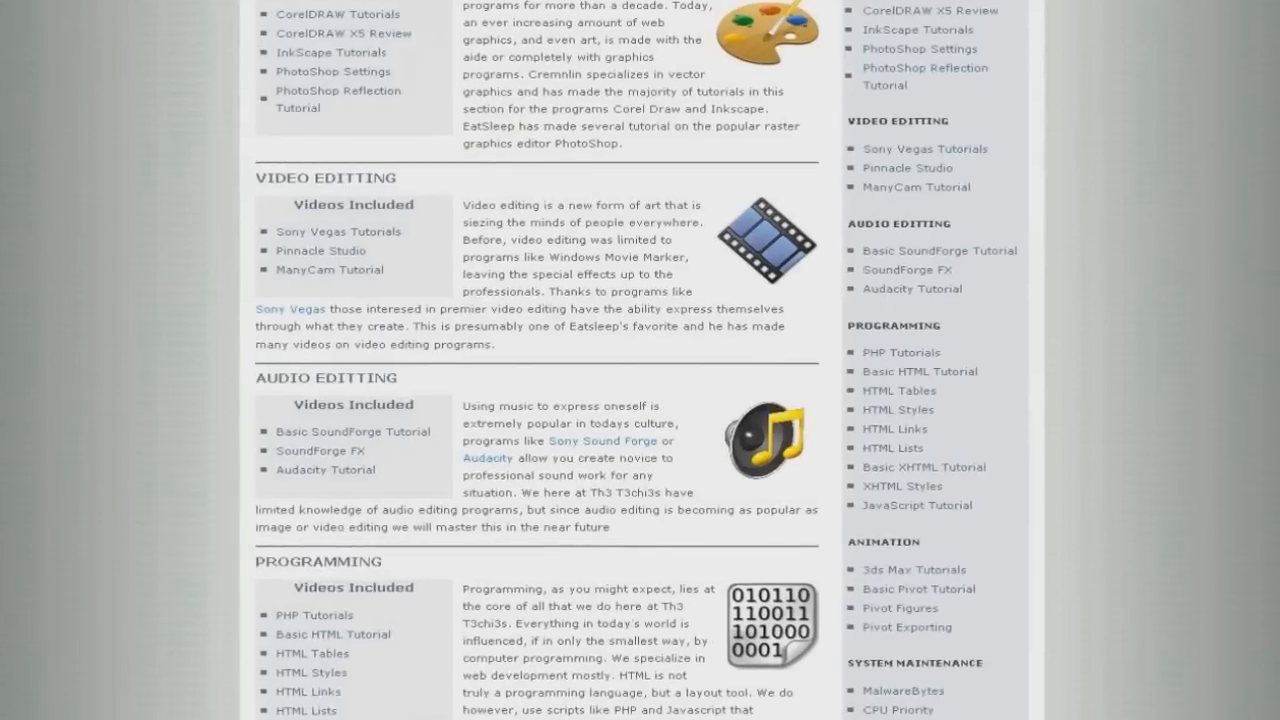
pyautogui.scroll(-3)
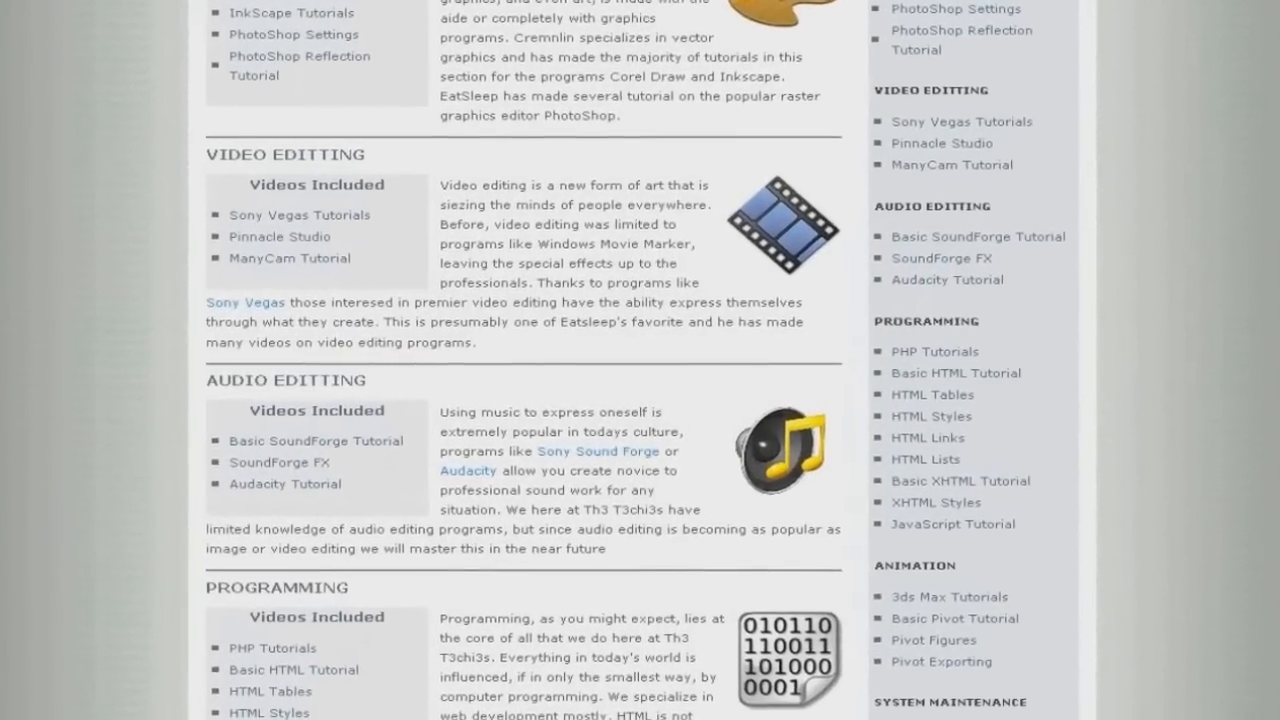